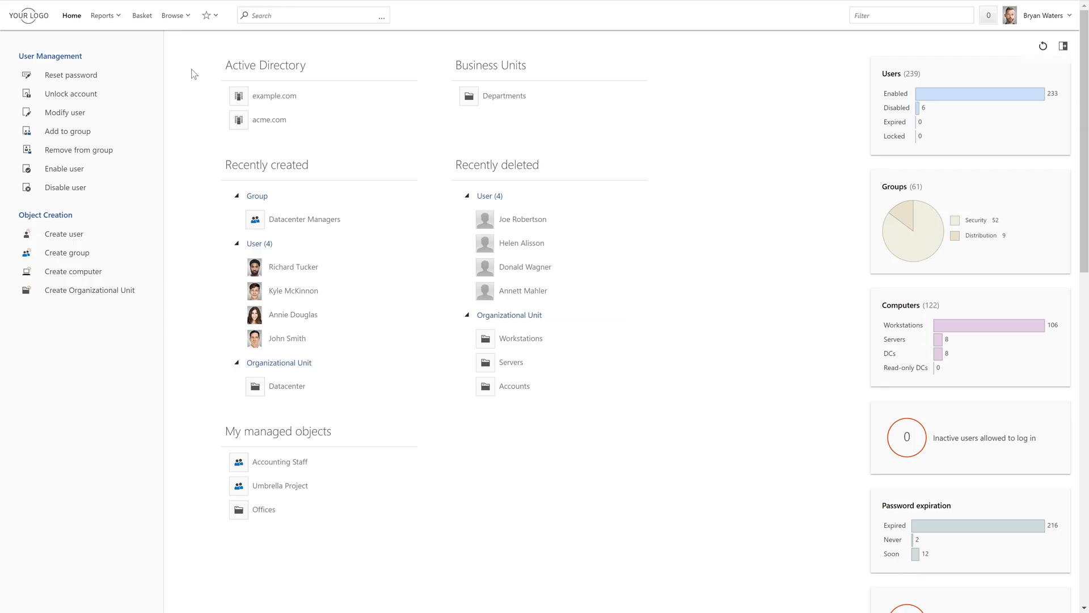
# Step: Open the All Reports catalogue and expand the Computers and Exchange categories
pyautogui.click(140, 15)
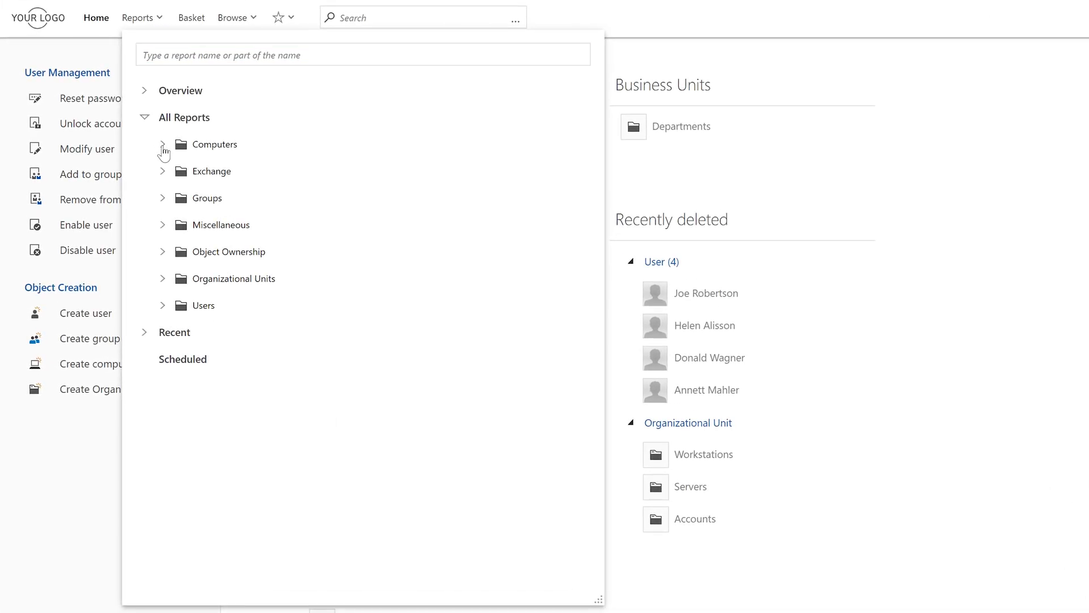
pyautogui.click(163, 145)
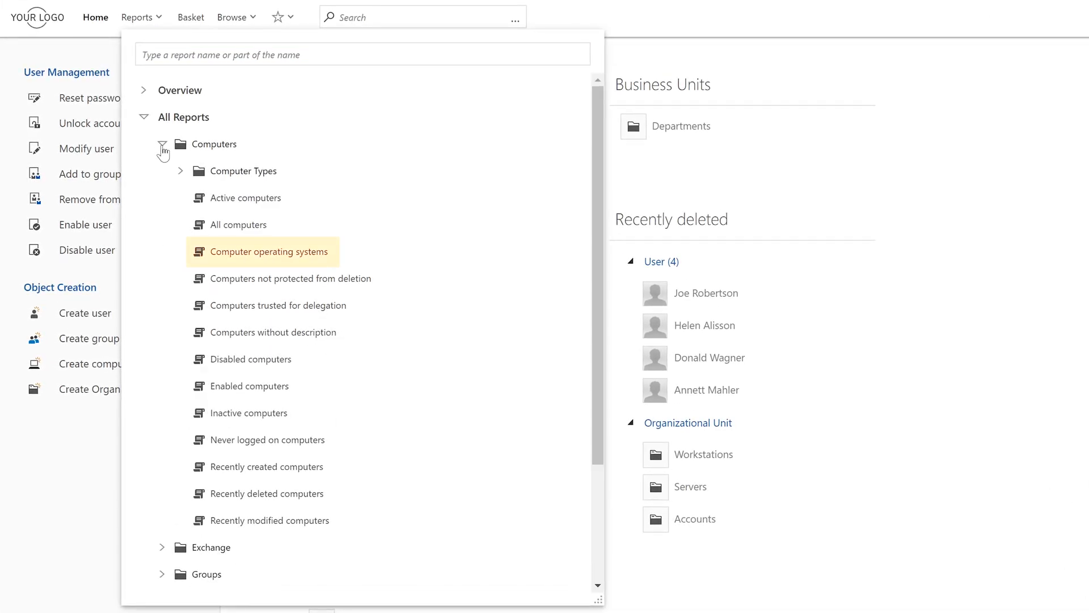
pyautogui.moveTo(248, 411)
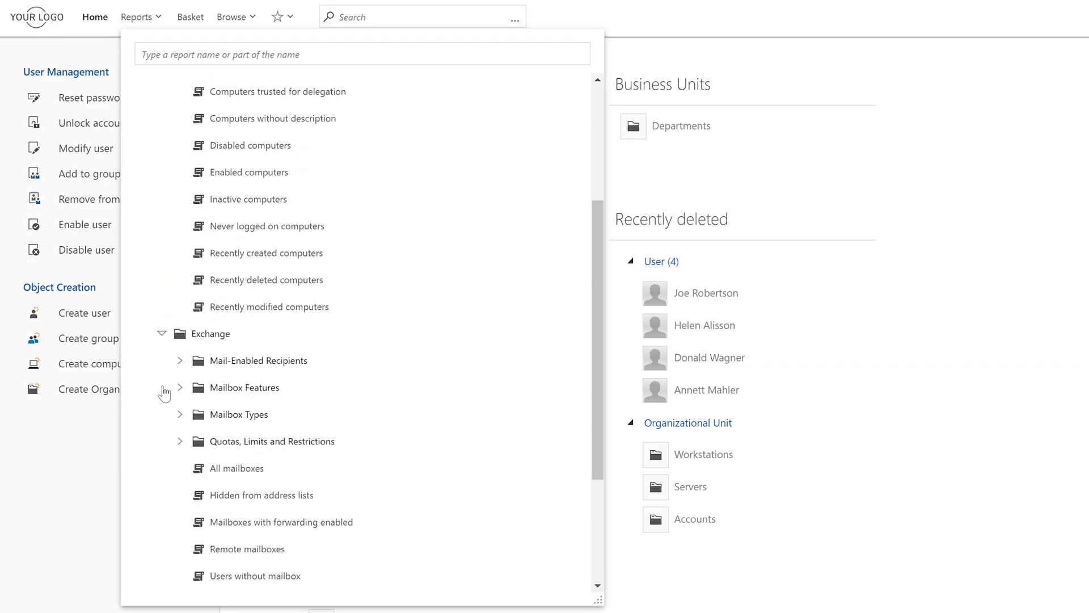
pyautogui.click(180, 360)
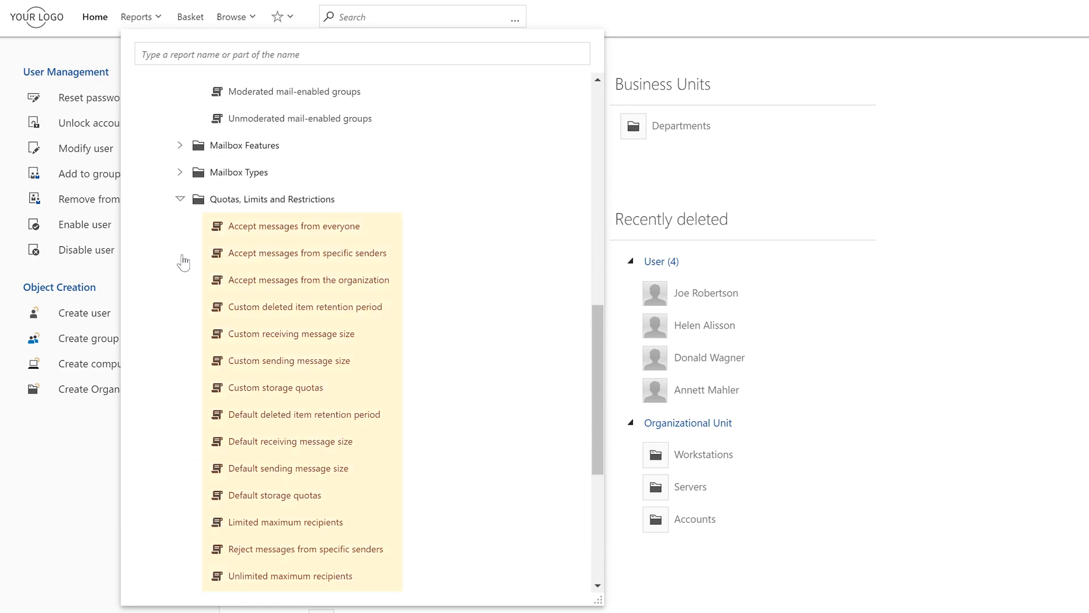
pyautogui.scroll(-3)
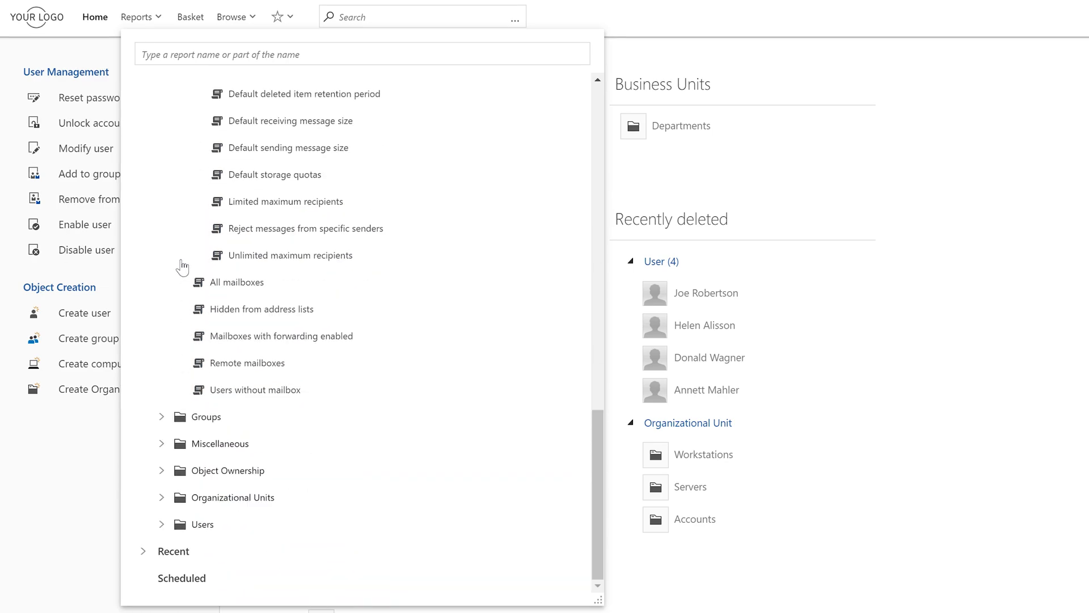
# Step: Expand the Groups category and browse down through Organizational Units and Users
pyautogui.click(161, 416)
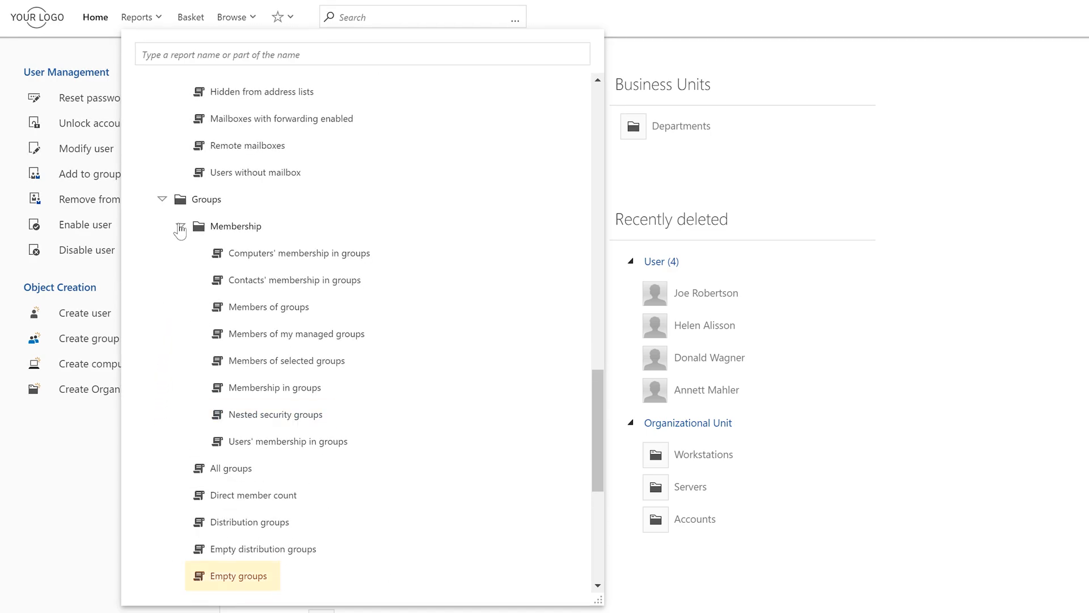
pyautogui.scroll(-3)
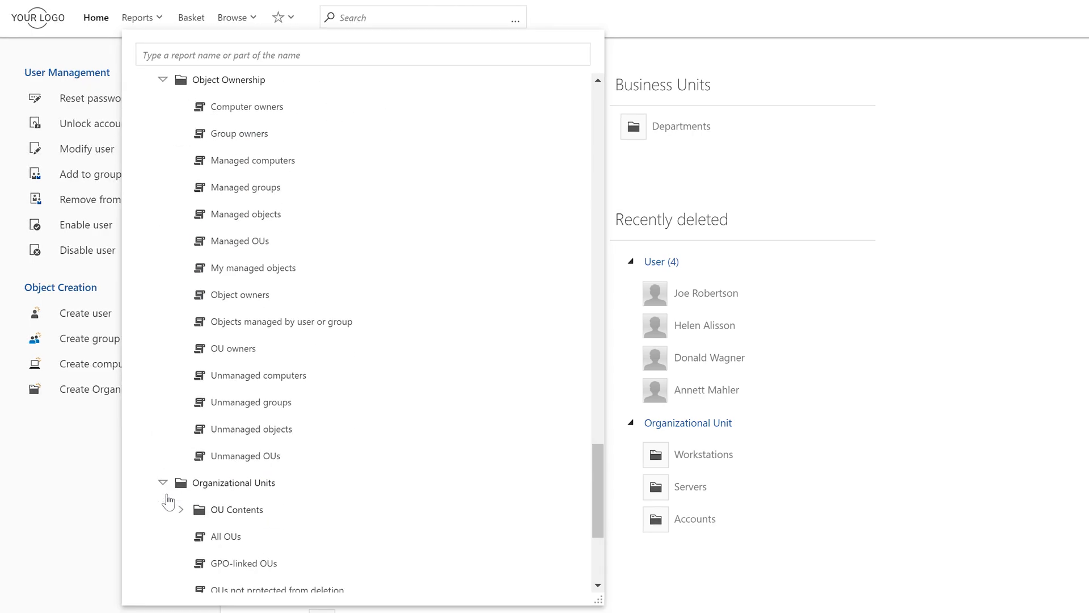
pyautogui.scroll(-3)
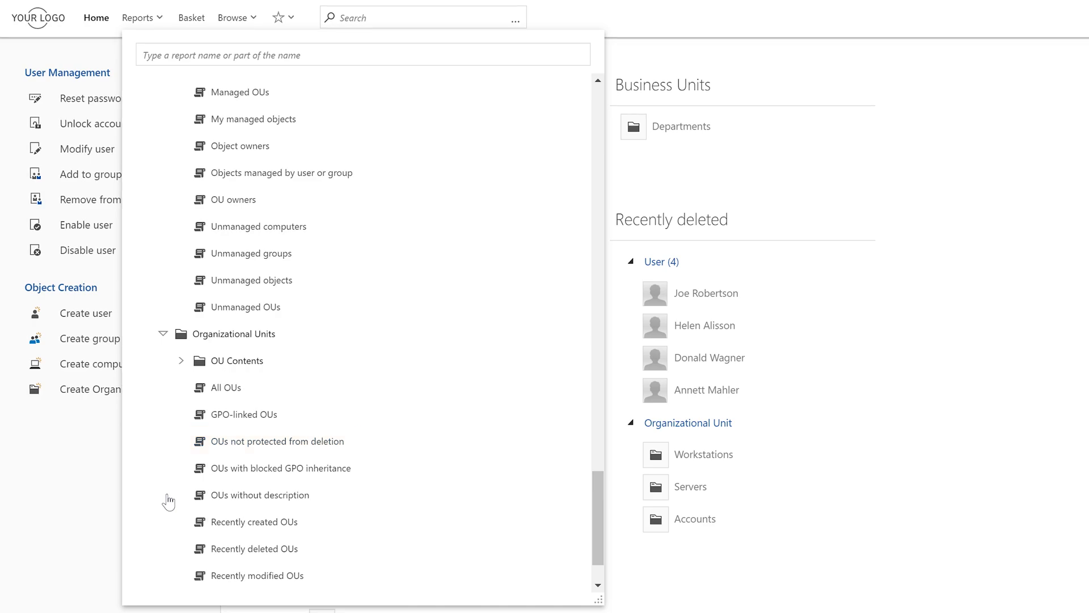
pyautogui.scroll(-3)
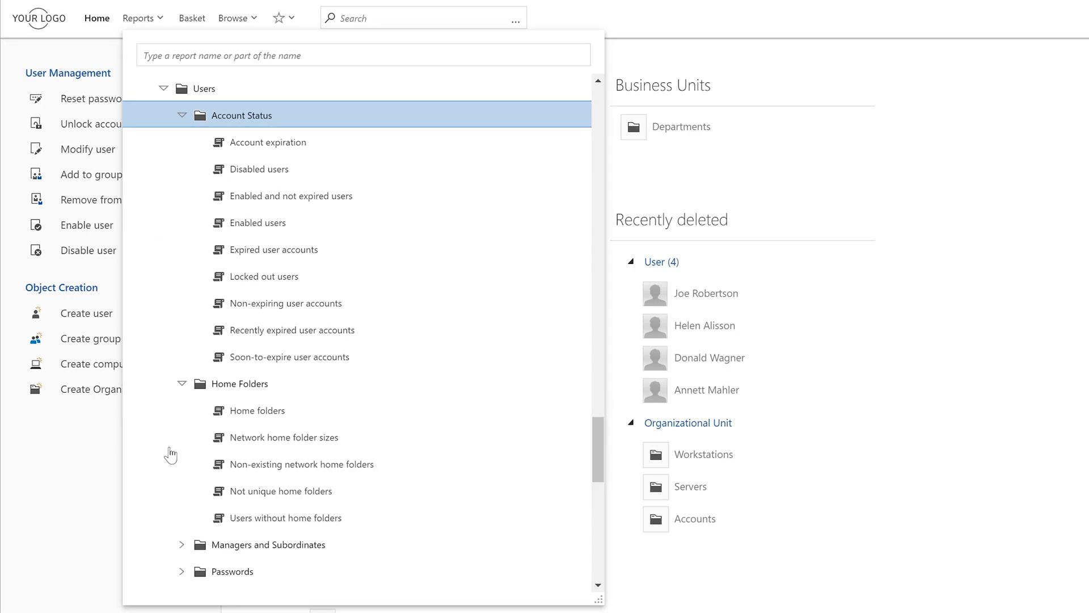
pyautogui.scroll(-3)
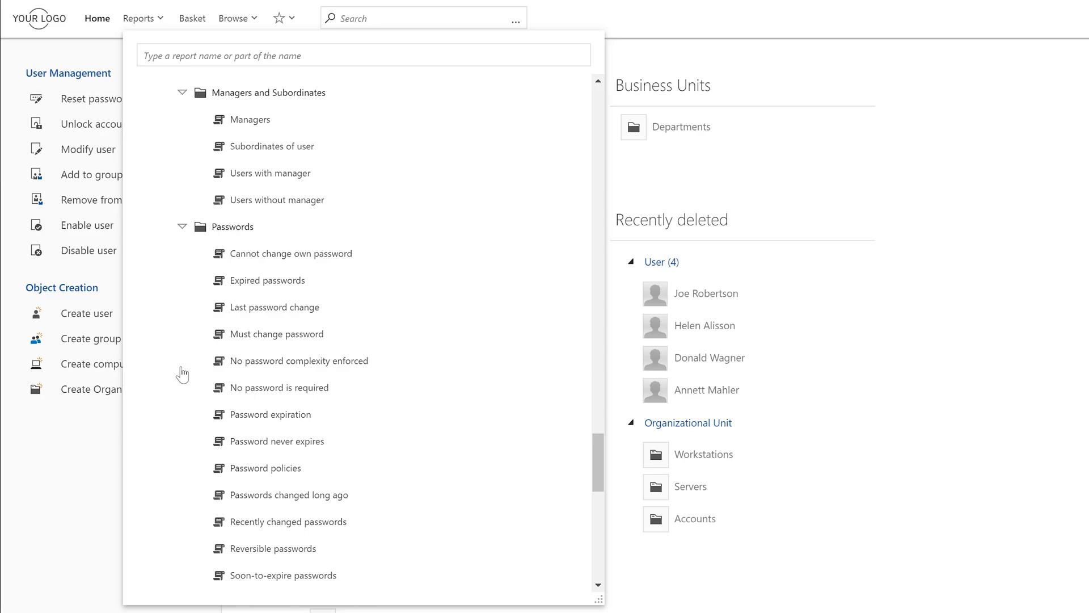
pyautogui.scroll(-3)
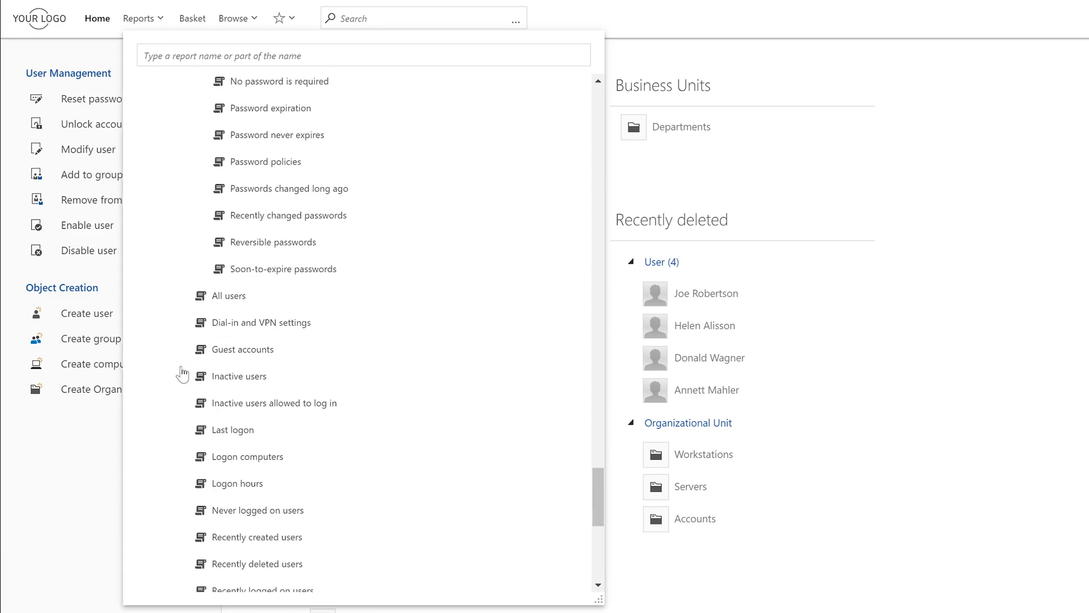
# Step: Run the Inactive users report, keeping its search container unchanged
pyautogui.click(238, 375)
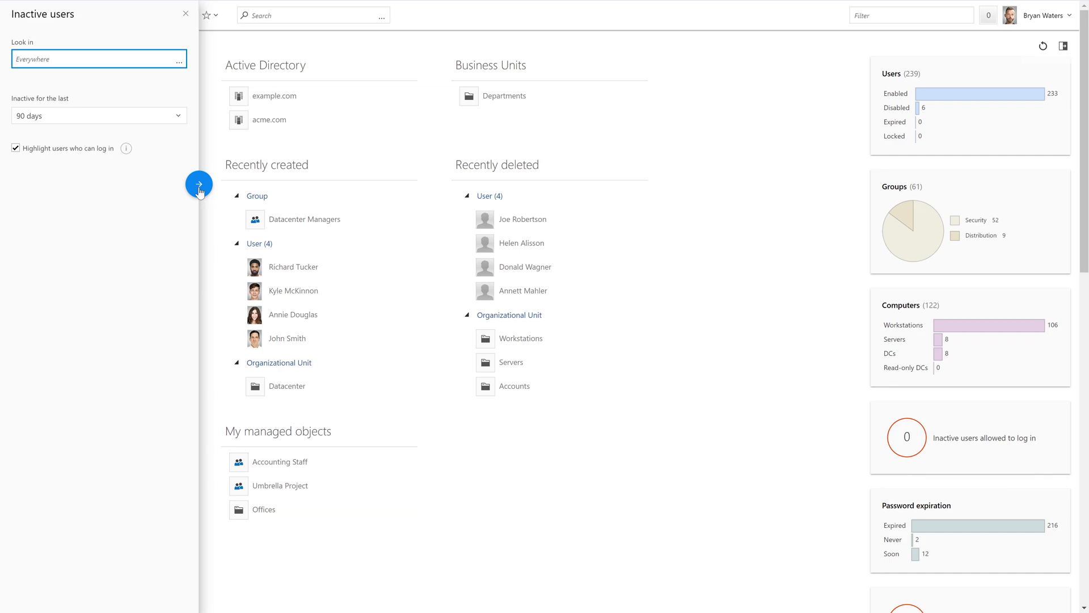
pyautogui.click(199, 191)
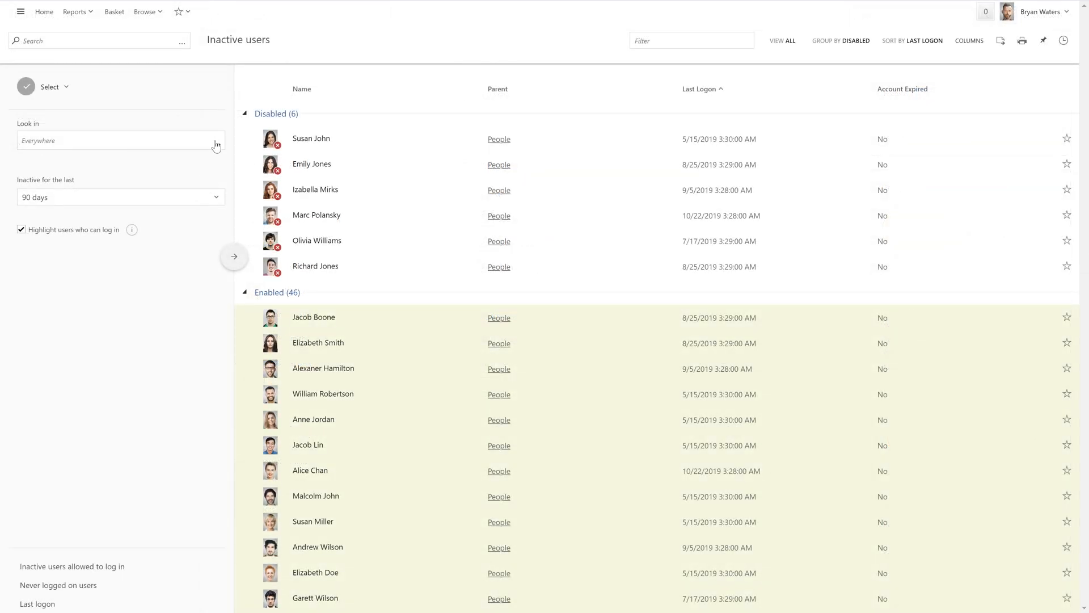
pyautogui.click(216, 140)
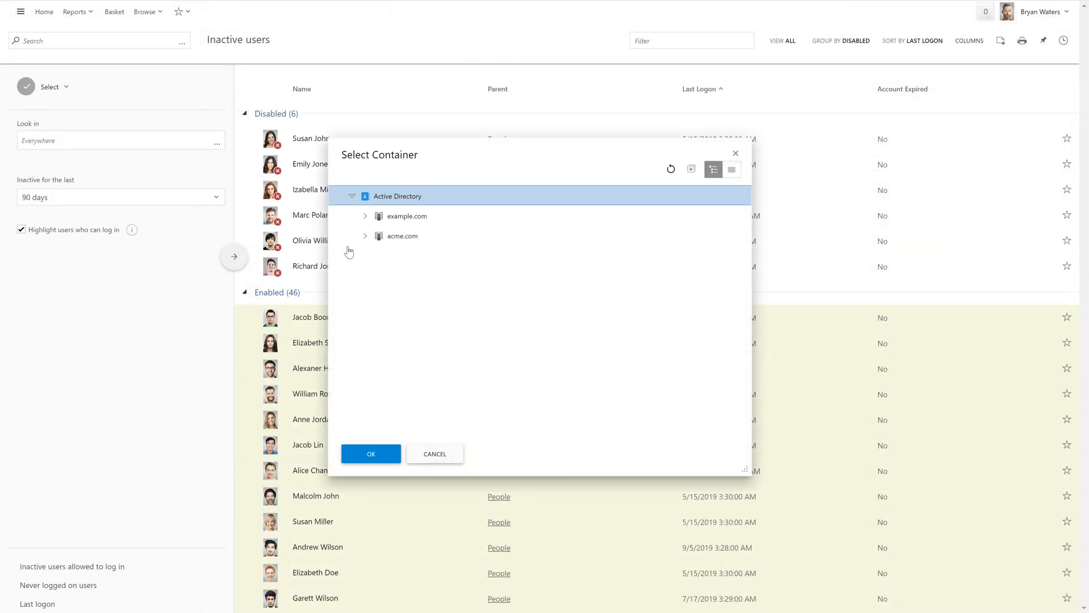
pyautogui.click(434, 453)
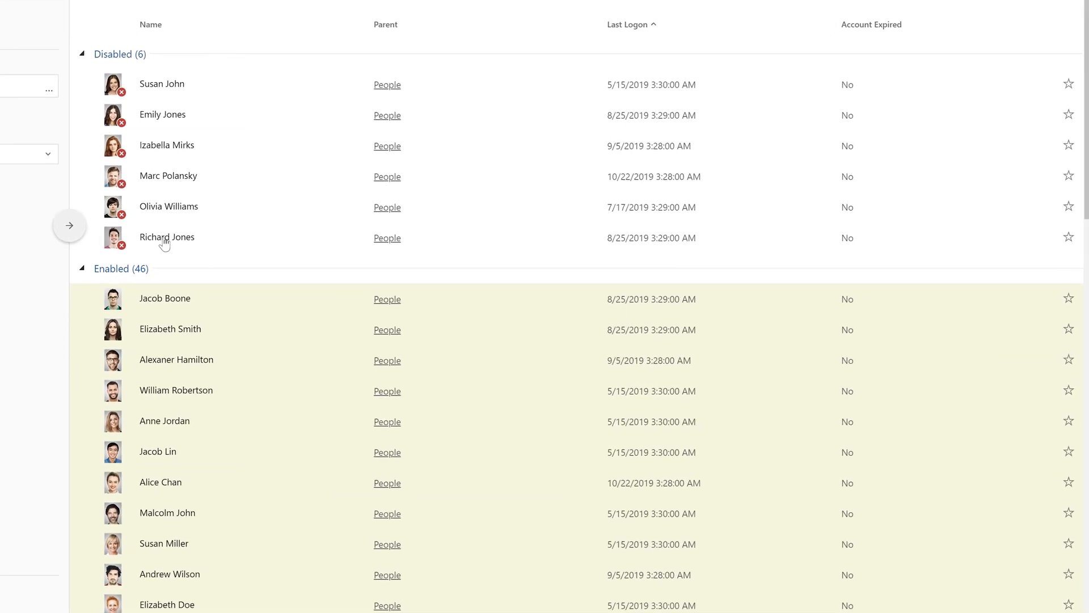
# Step: Collapse the Disabled group, select all 46 enabled users and deprovision them
pyautogui.click(81, 55)
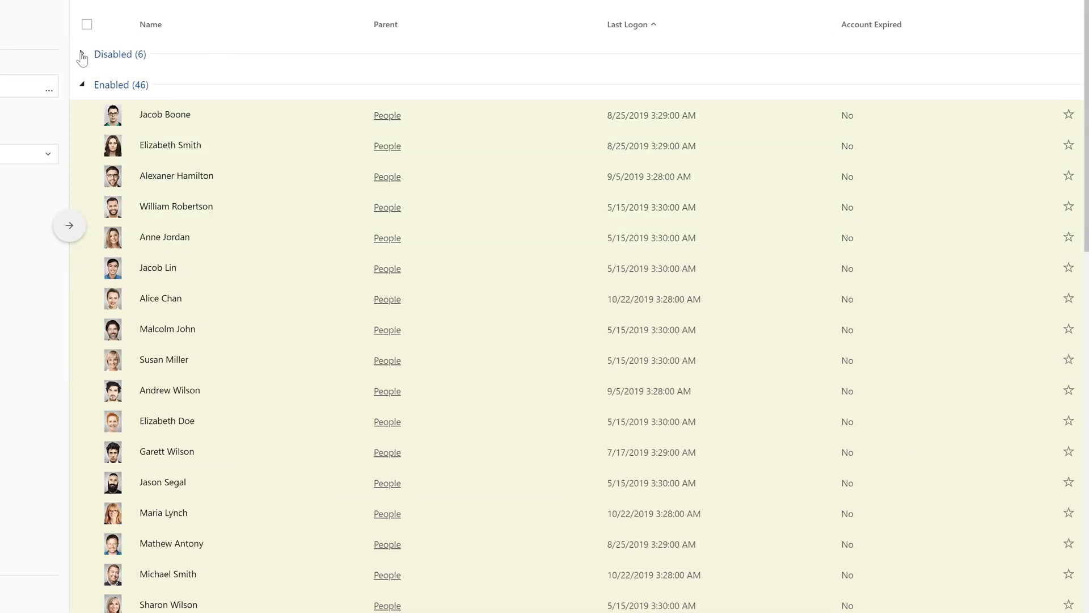
pyautogui.click(81, 55)
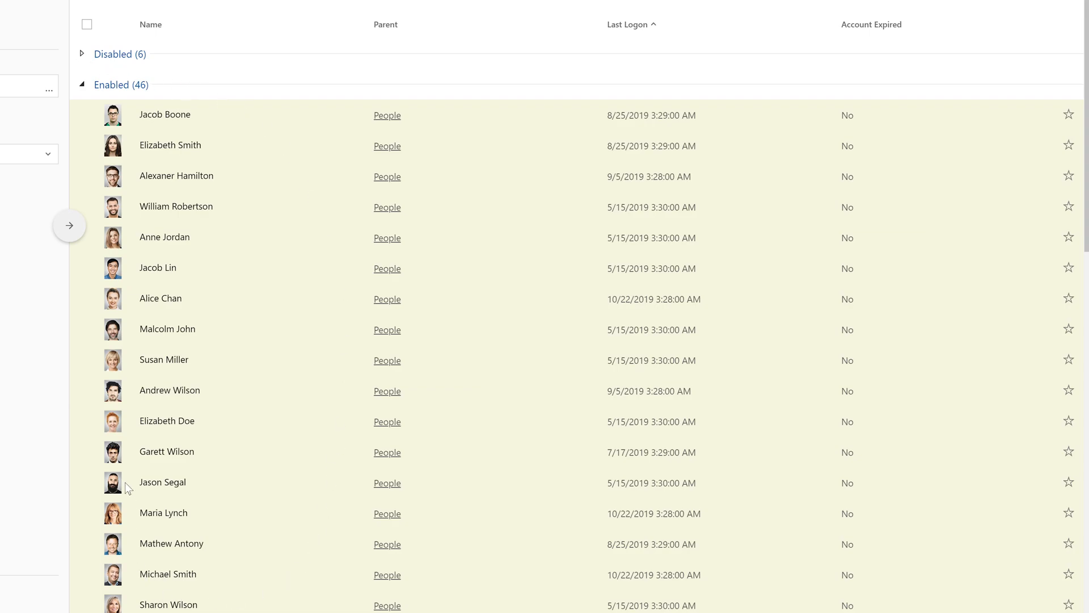
pyautogui.moveTo(118, 95)
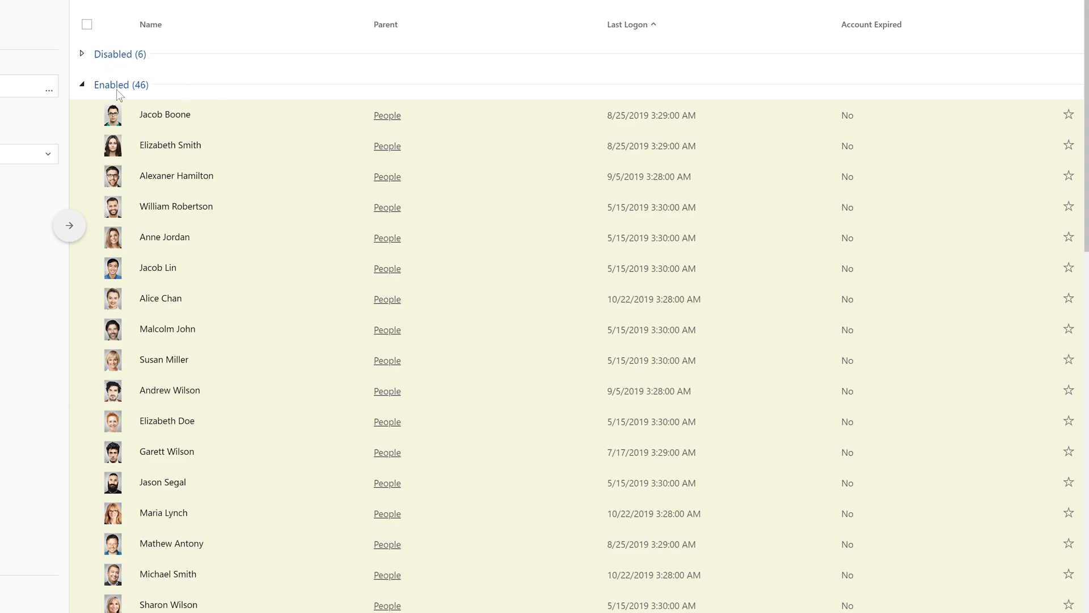
pyautogui.click(68, 225)
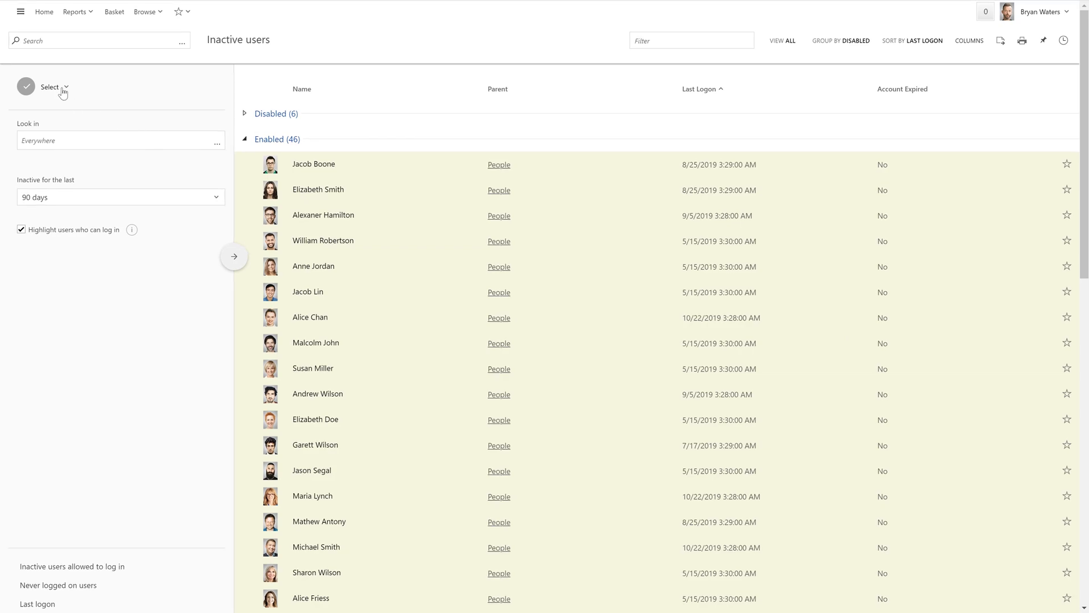
pyautogui.click(50, 87)
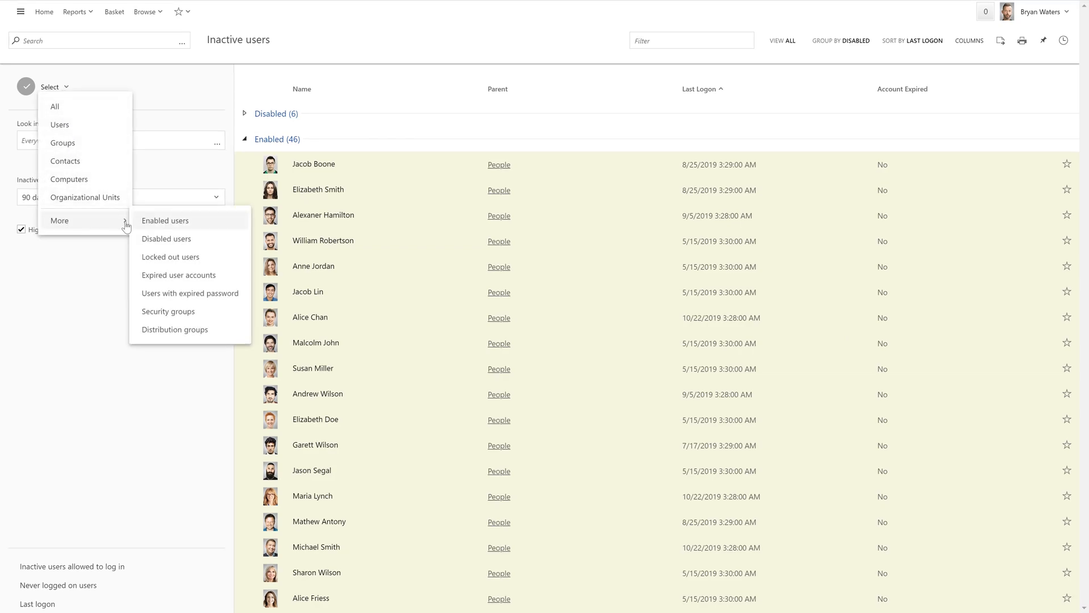
pyautogui.click(68, 399)
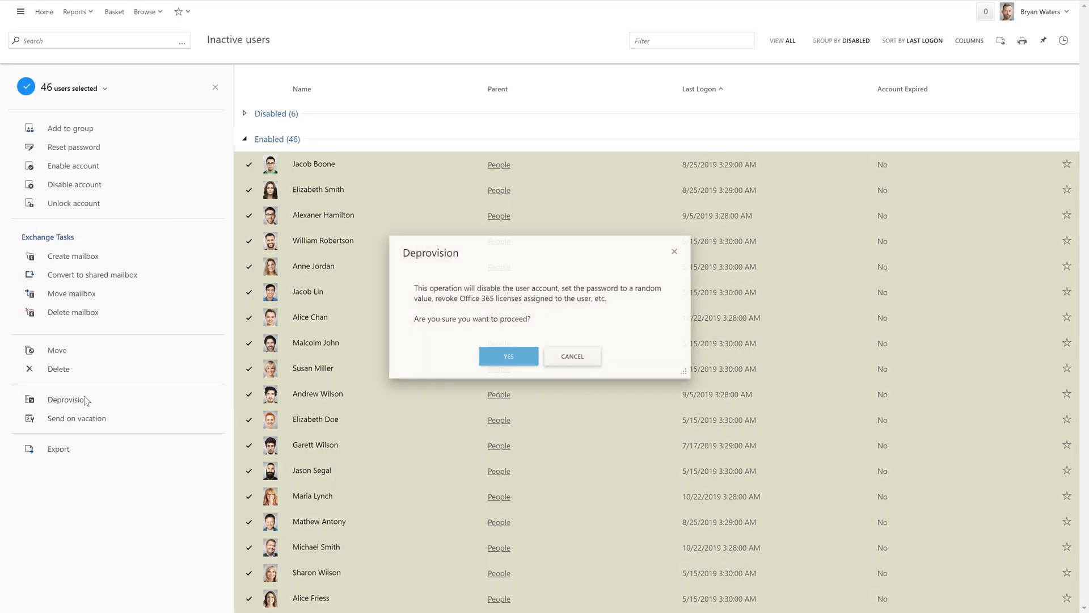
pyautogui.click(508, 356)
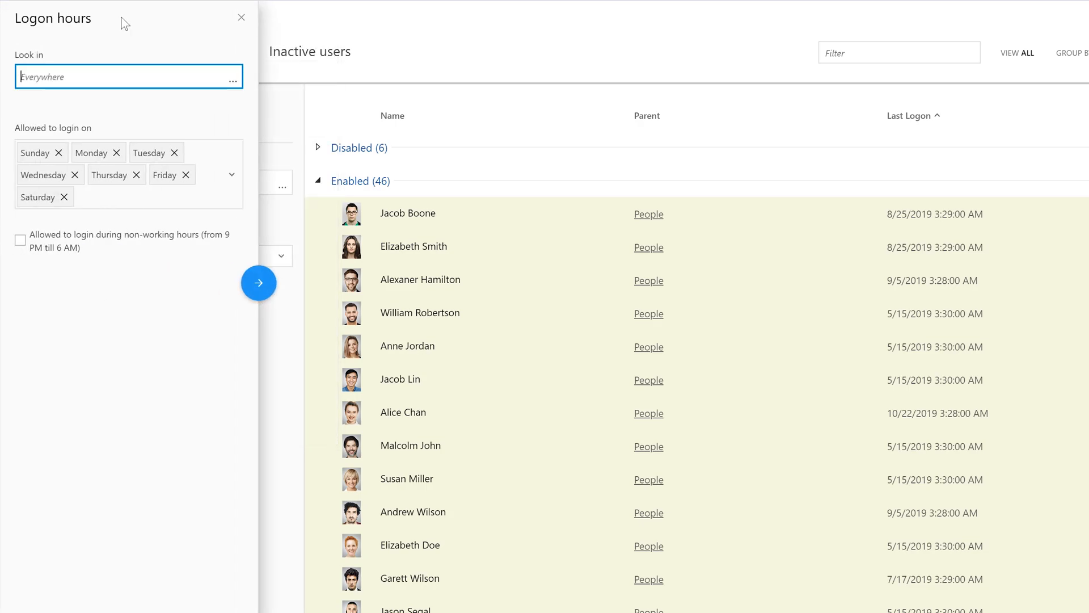
# Step: Run the Logon hours report, collapsing Anytime and expanding the Monday–Friday 6 AM–8 PM group
pyautogui.click(259, 283)
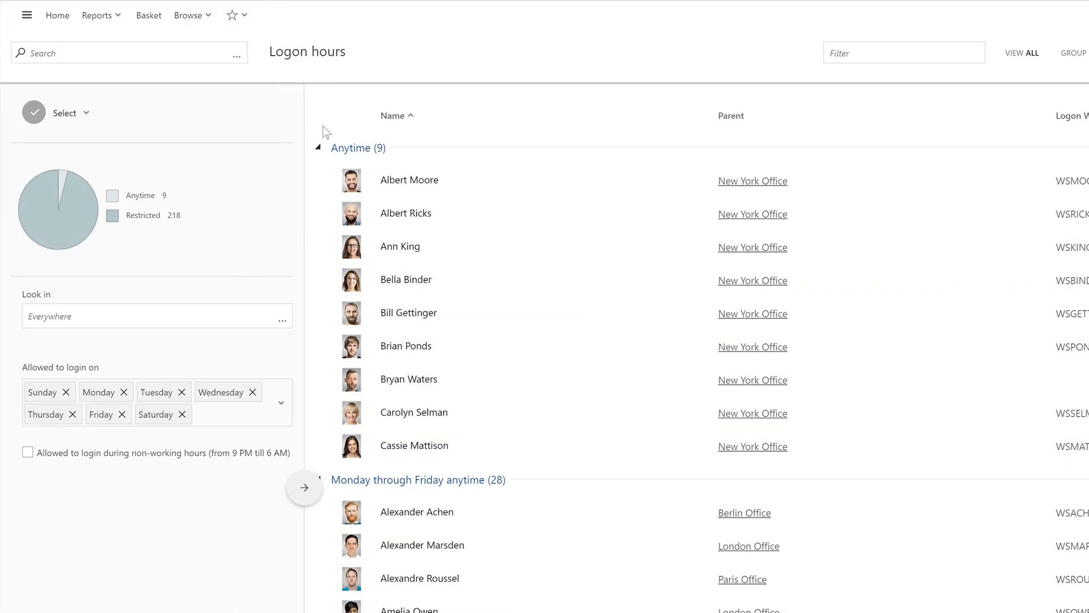
pyautogui.click(319, 147)
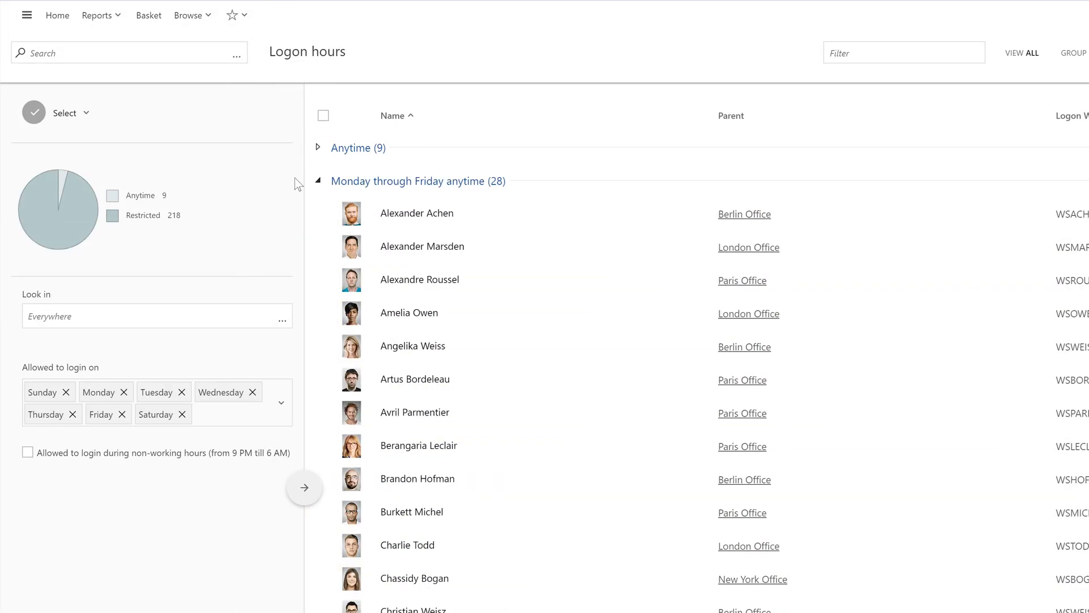
pyautogui.click(318, 182)
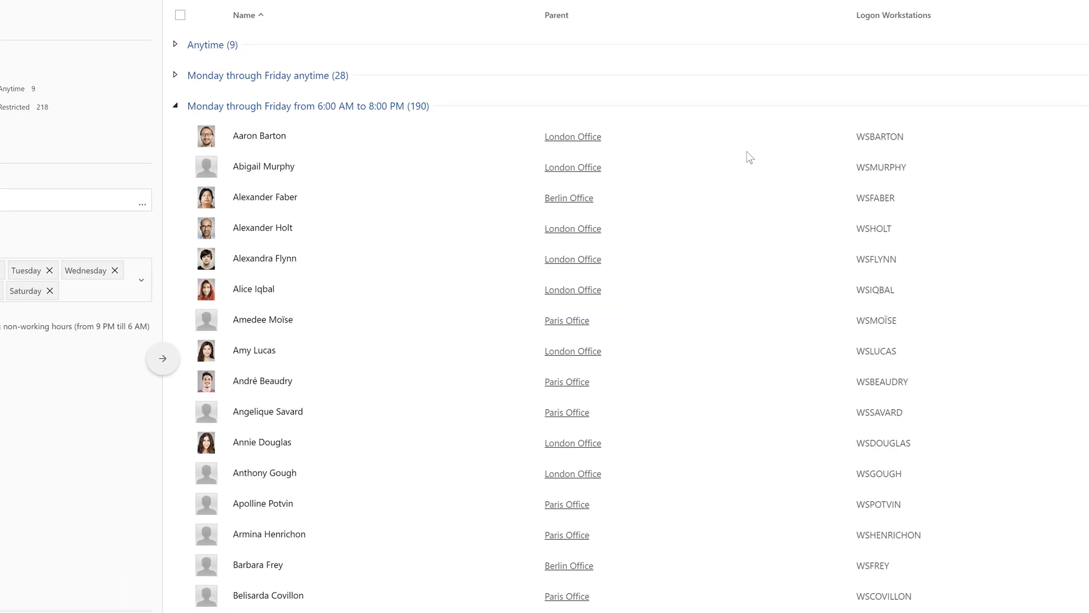
pyautogui.moveTo(790, 208)
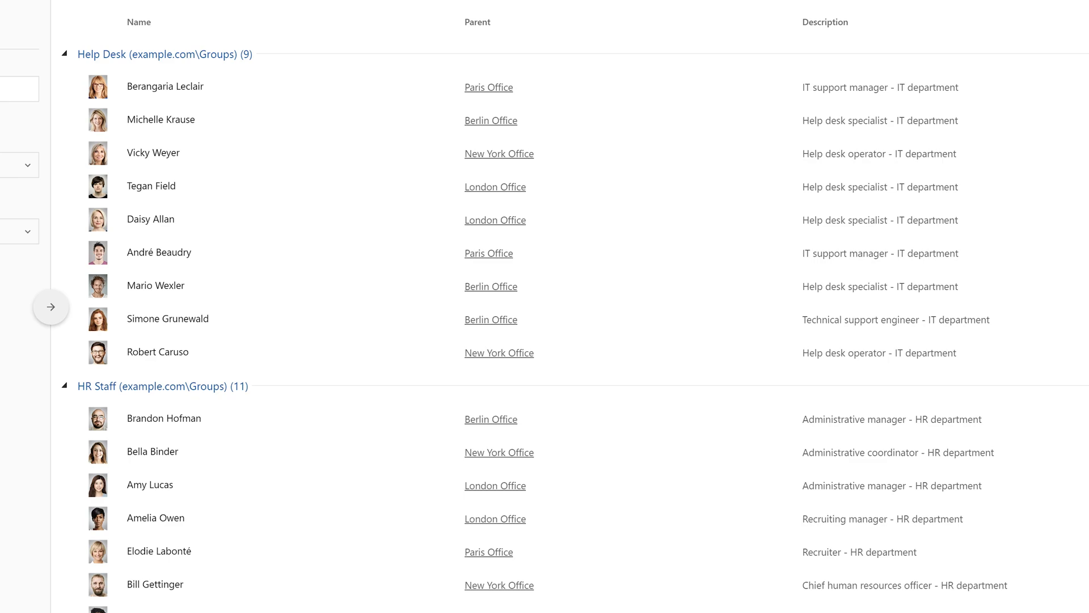
# Step: Collapse the Help Desk group and export the report to PDF with the default title
pyautogui.click(67, 54)
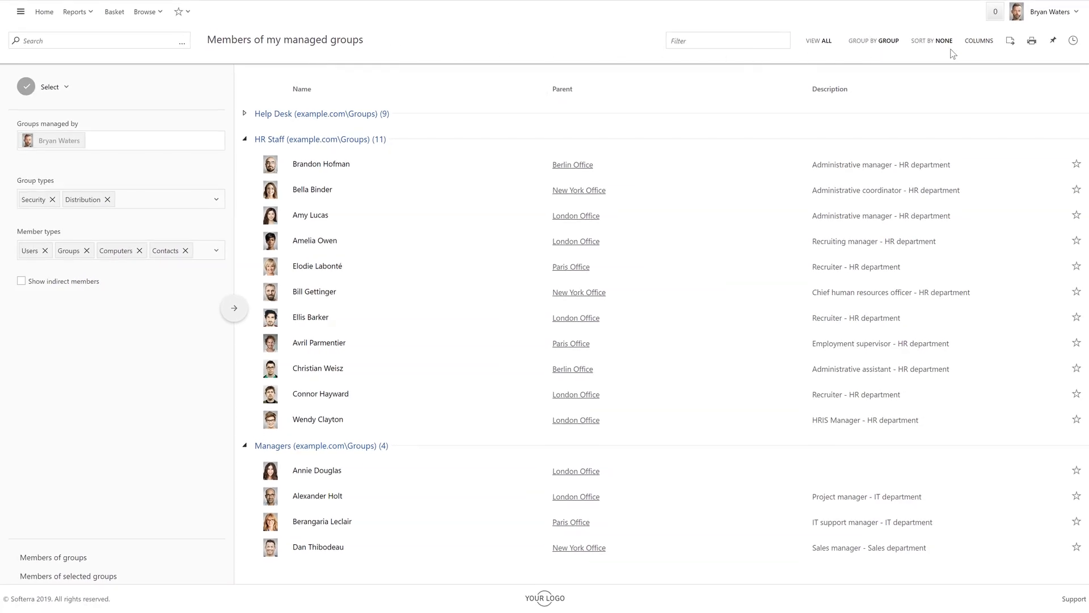
pyautogui.click(1010, 39)
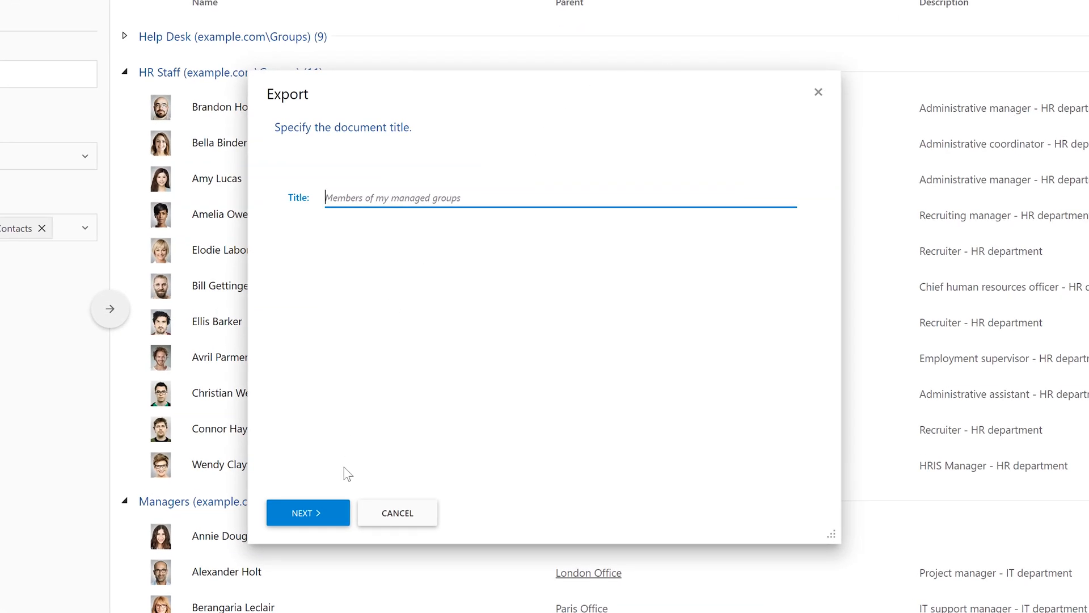
pyautogui.click(307, 513)
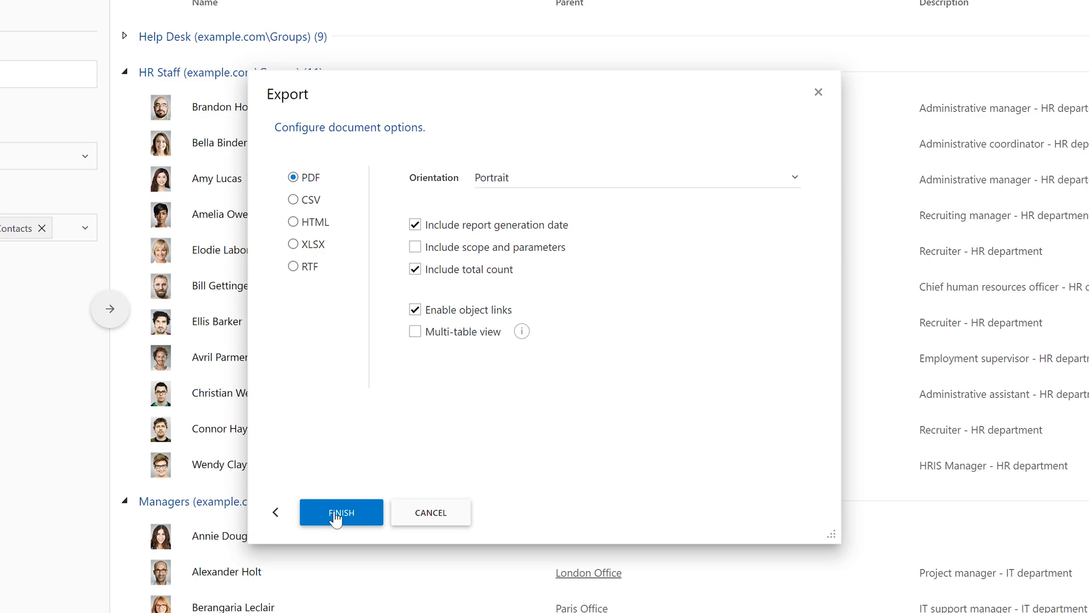
pyautogui.click(341, 512)
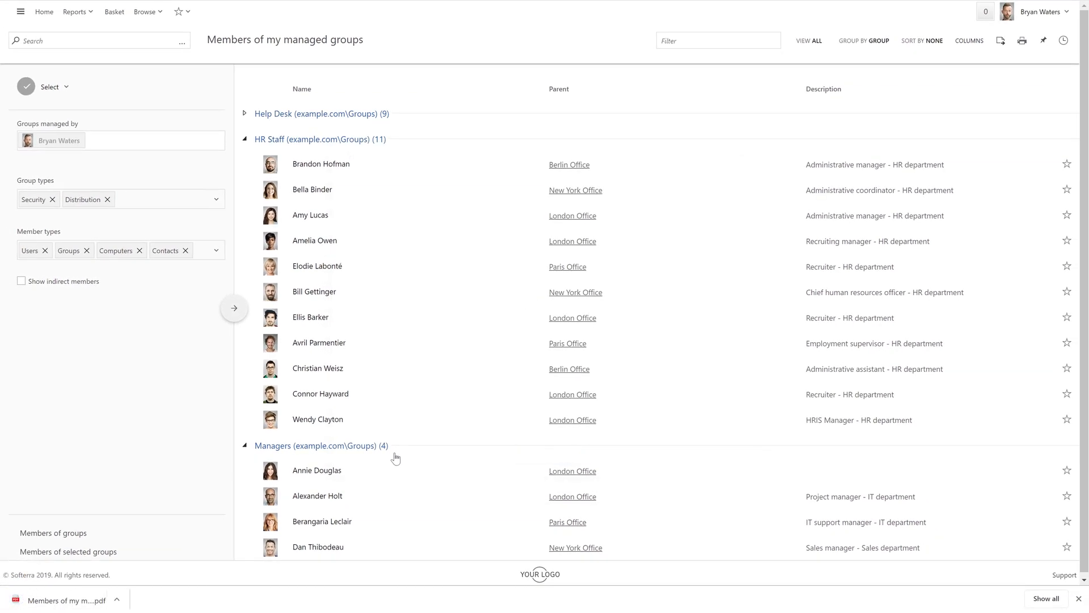
pyautogui.click(68, 600)
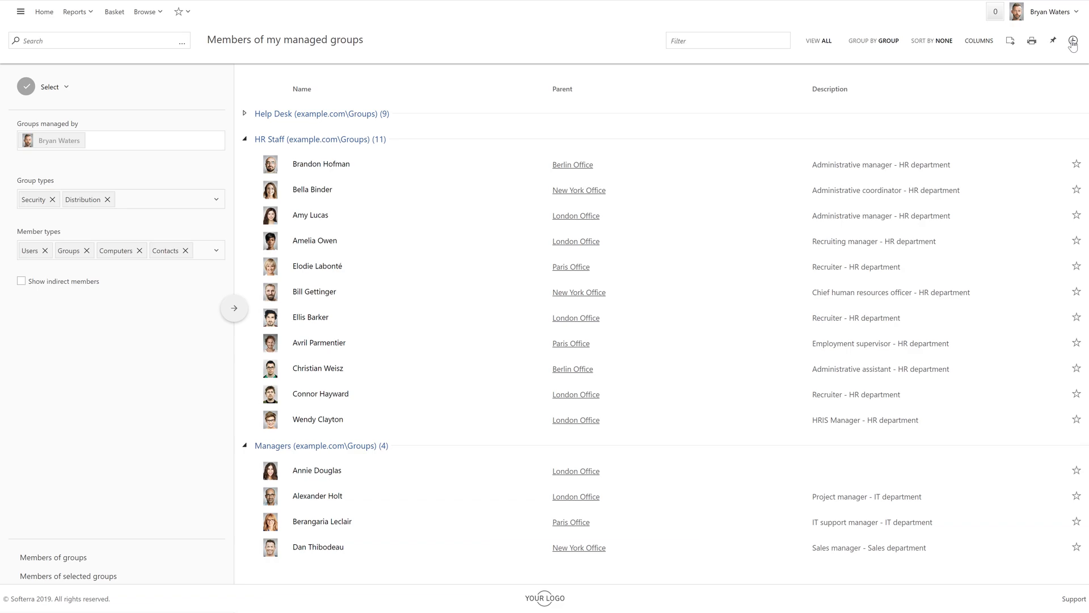
pyautogui.click(1073, 41)
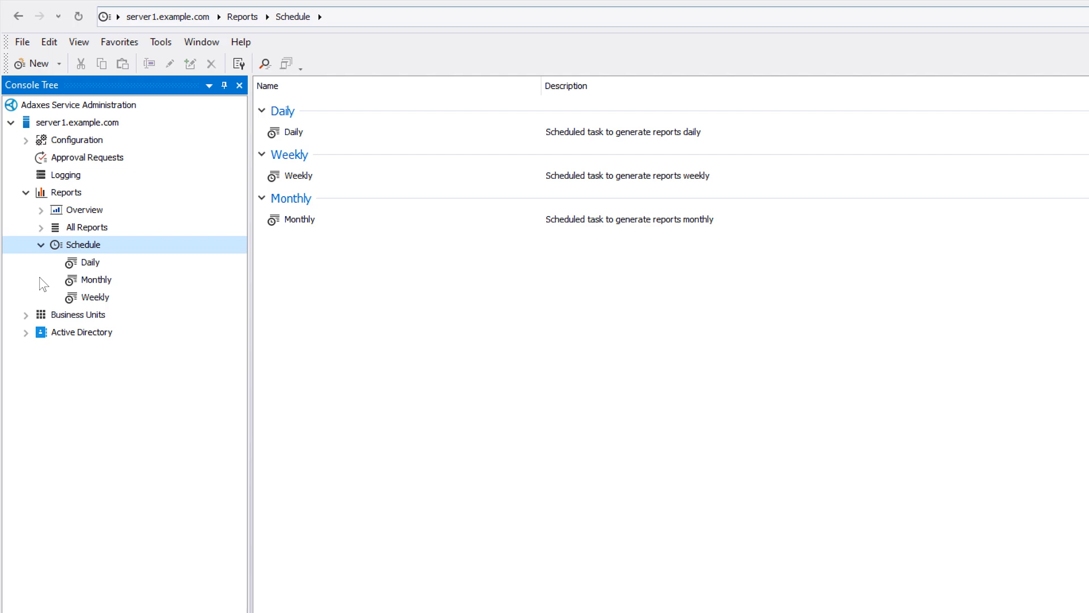
# Step: Select the Weekly schedule (Mondays at 7:00 AM) and start adding a scheduled report
pyautogui.click(95, 297)
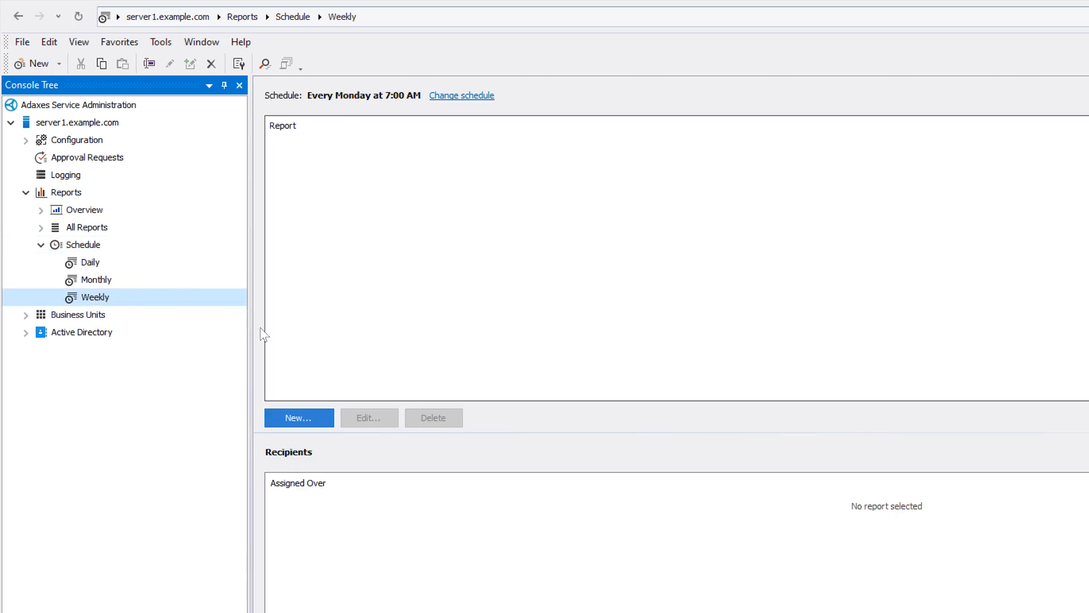
pyautogui.click(298, 418)
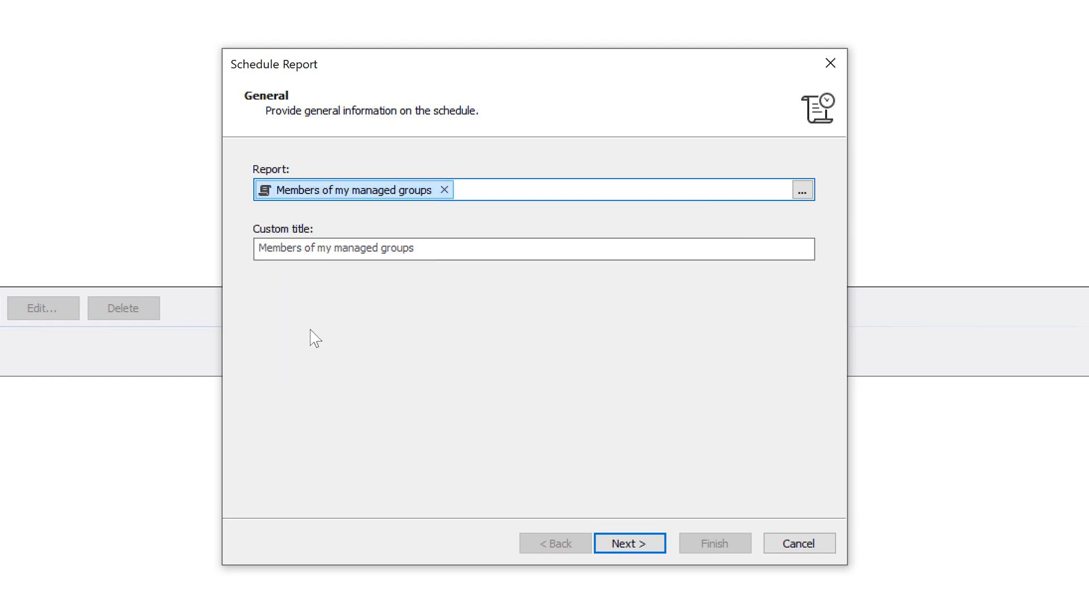
# Step: Keep the default General, Settings and Document options, with PDF output
pyautogui.click(628, 542)
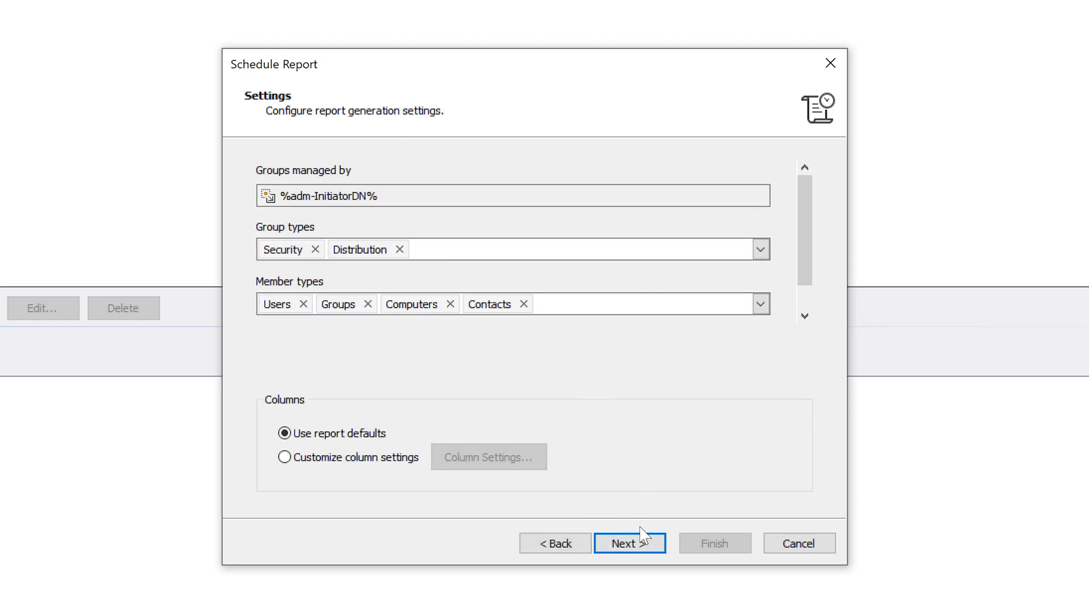
pyautogui.click(628, 542)
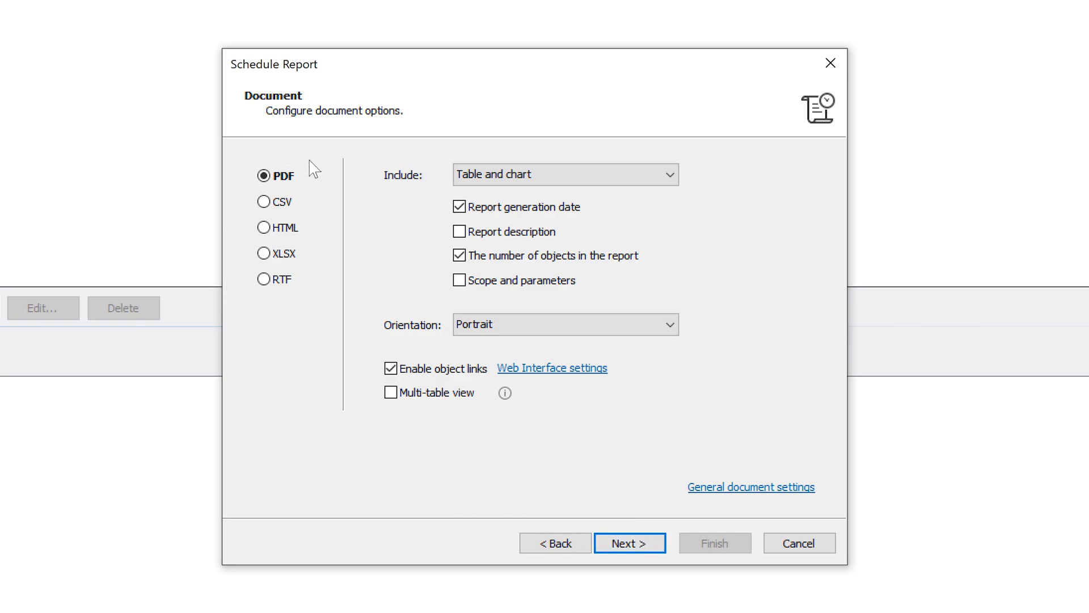
pyautogui.moveTo(722, 144)
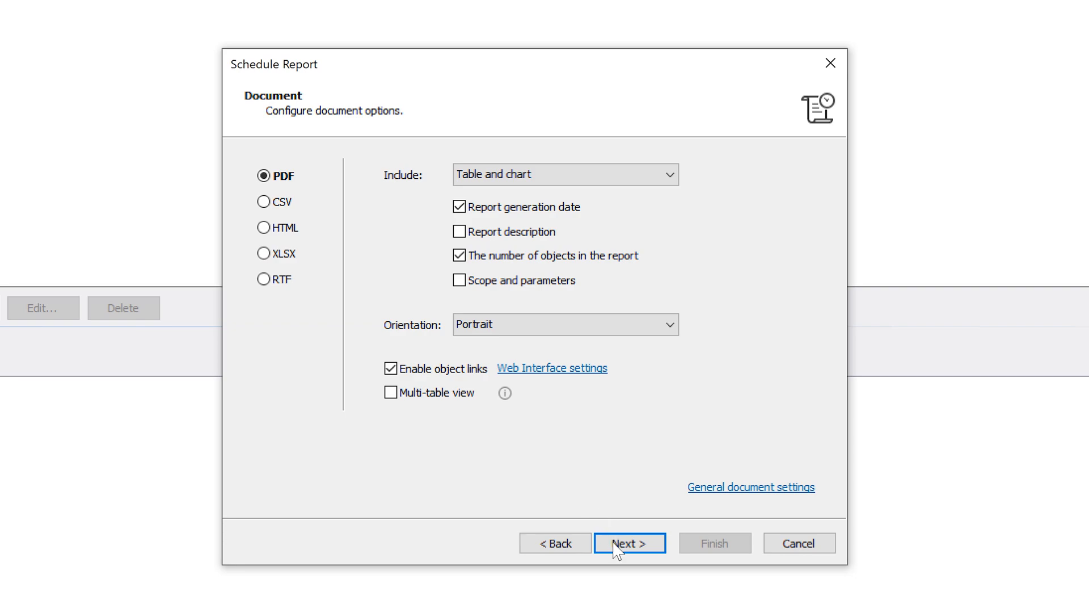
pyautogui.click(629, 542)
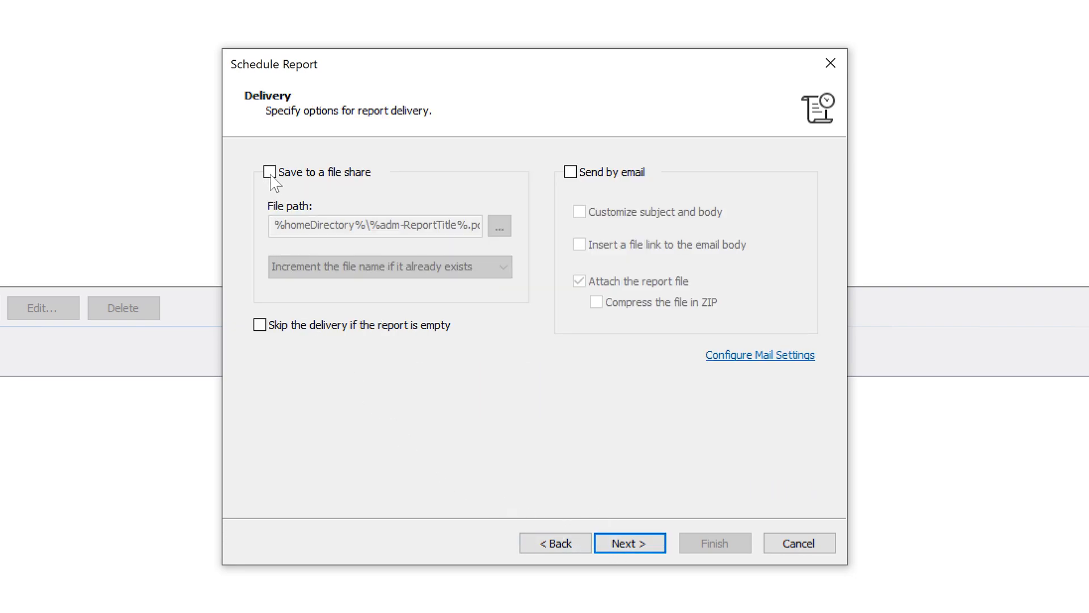
# Step: Enable saving to a file share and emailing the report, reviewing the email subject and body
pyautogui.click(269, 171)
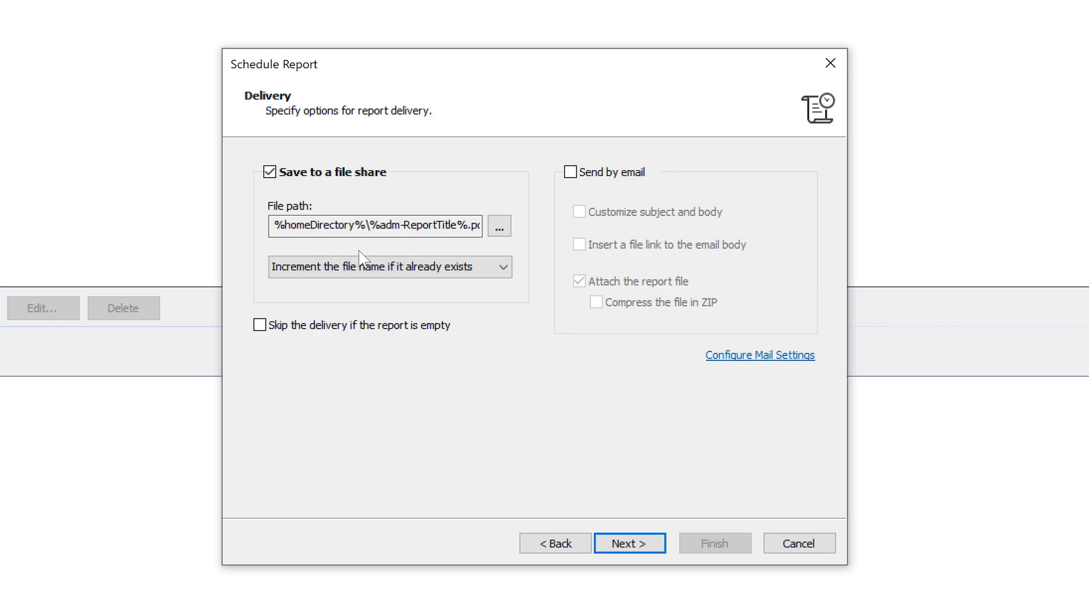
pyautogui.click(570, 171)
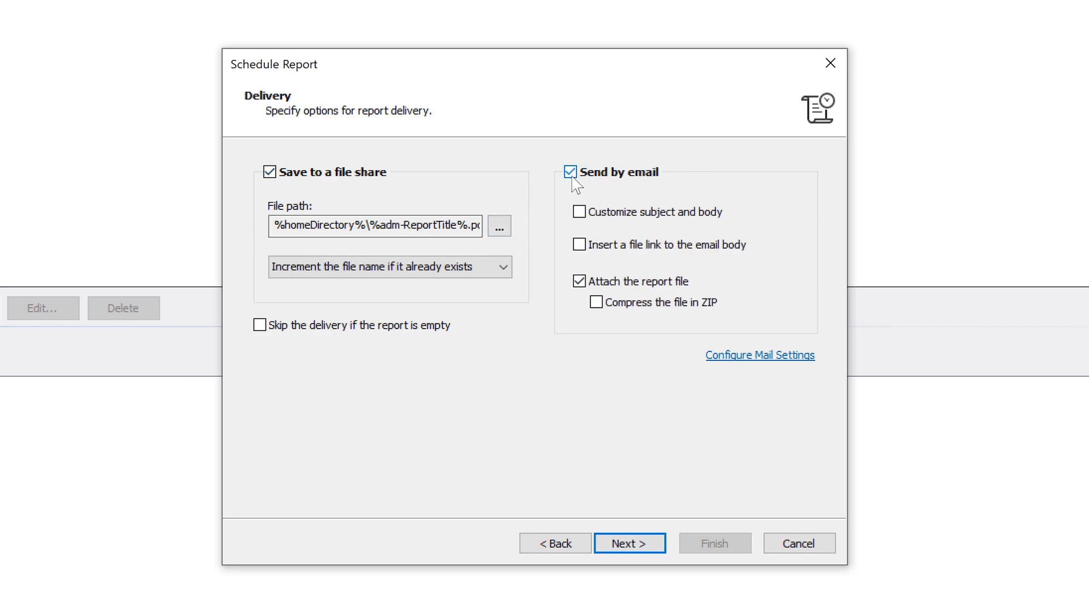
pyautogui.click(579, 212)
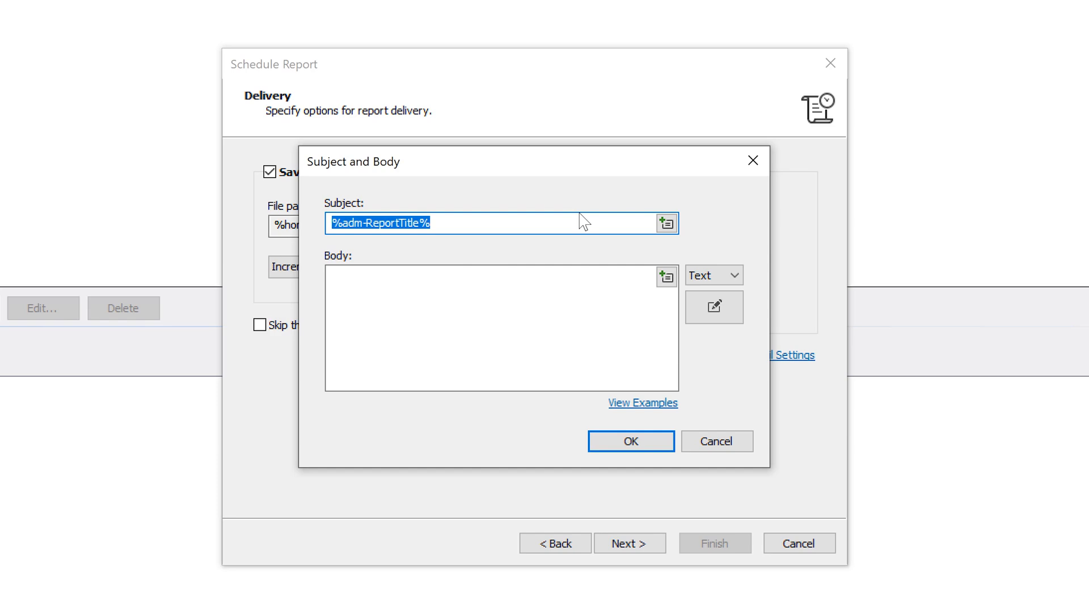
pyautogui.click(631, 442)
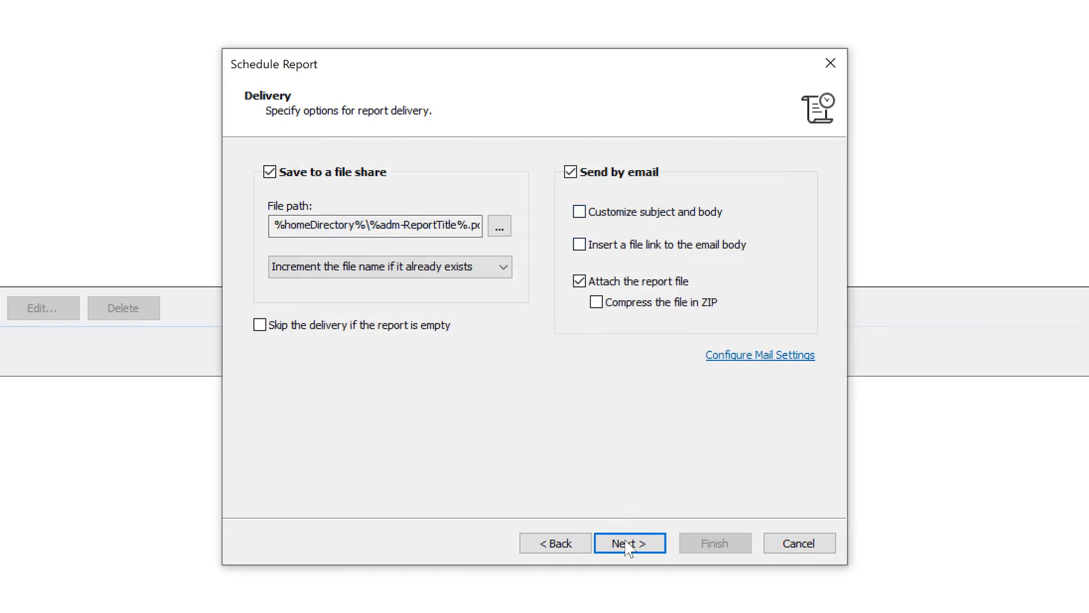
pyautogui.click(629, 542)
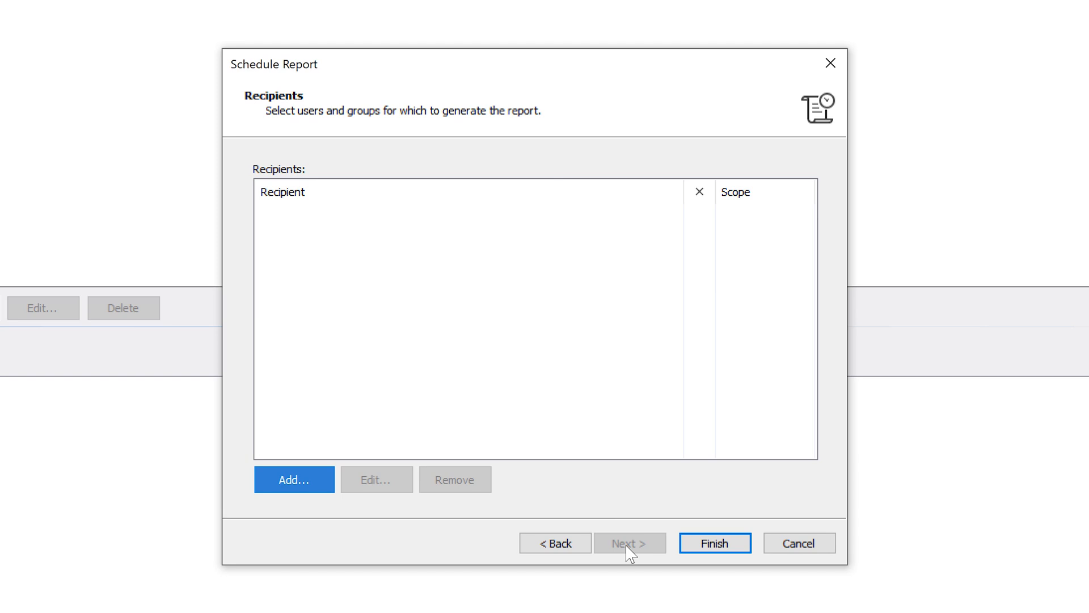
# Step: Add all members of the Managers group as recipients and finish the schedule
pyautogui.click(294, 480)
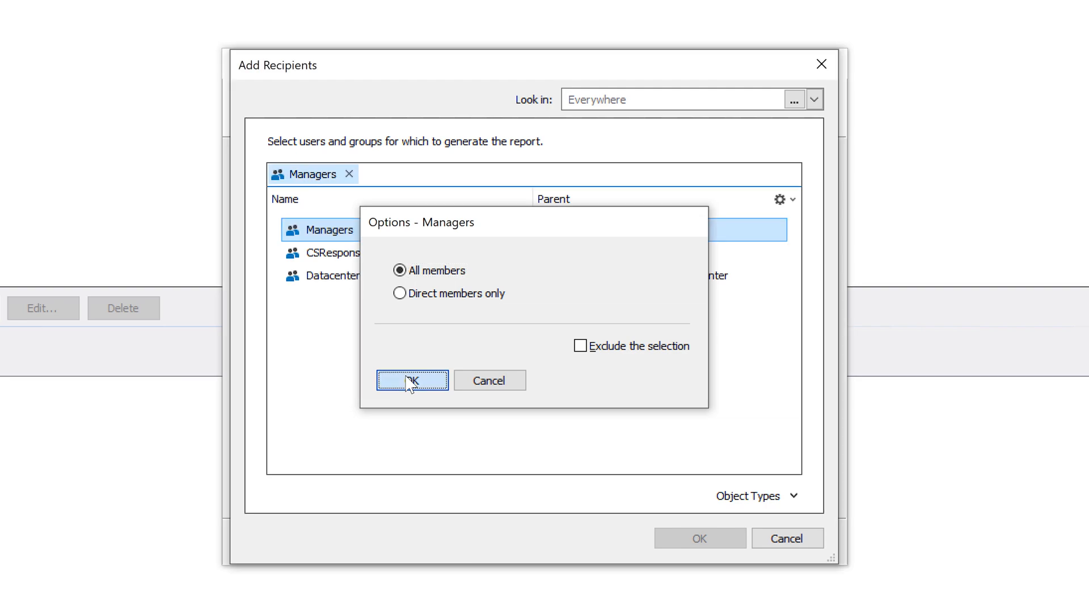
pyautogui.click(412, 381)
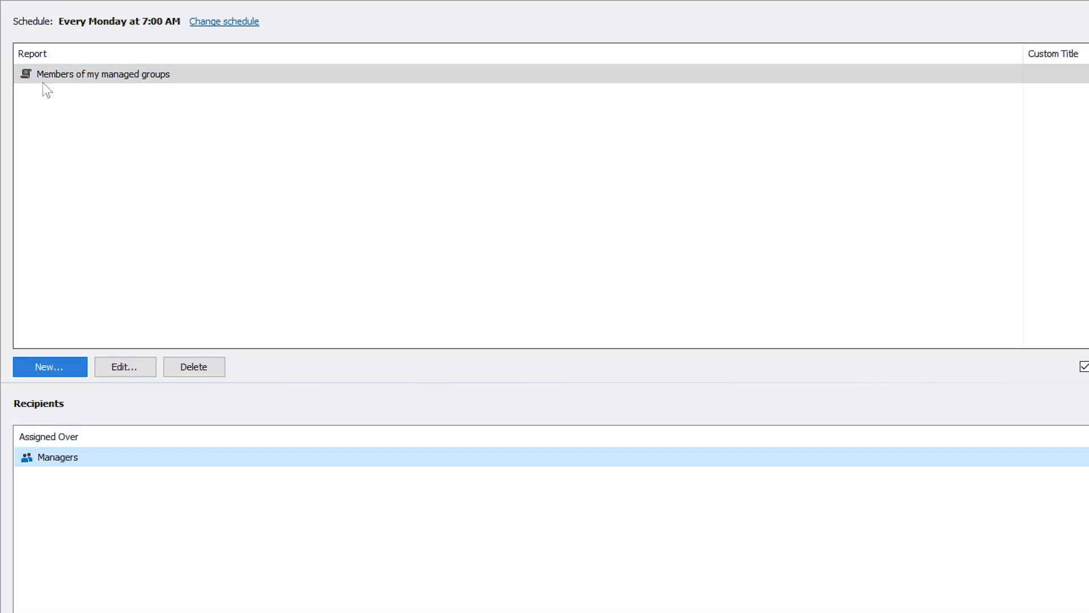
pyautogui.click(103, 73)
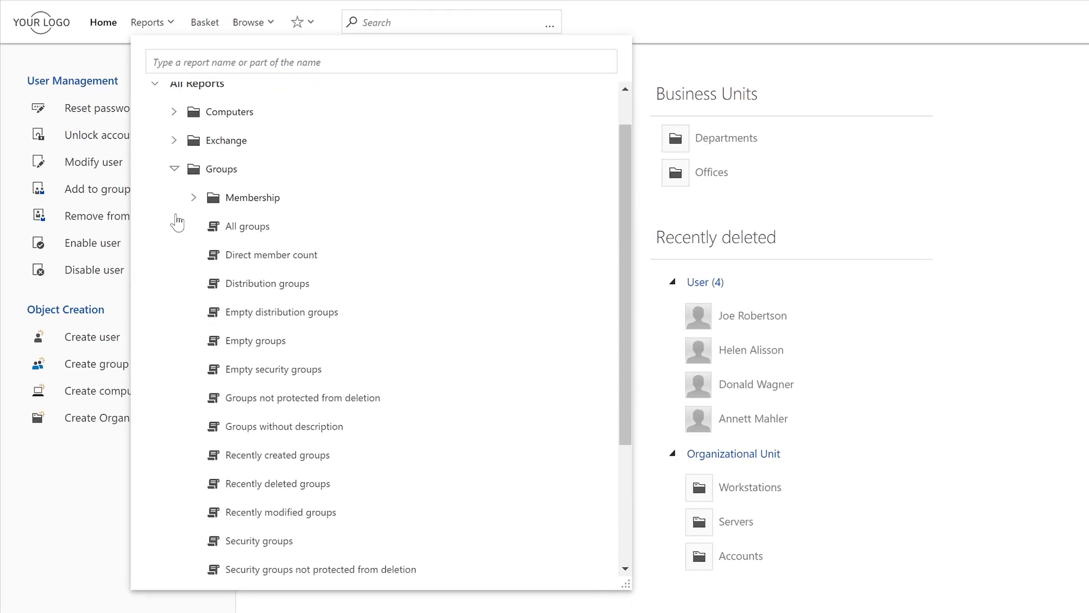
# Step: Open the Reports catalogue and expand All Reports > Groups
pyautogui.click(195, 197)
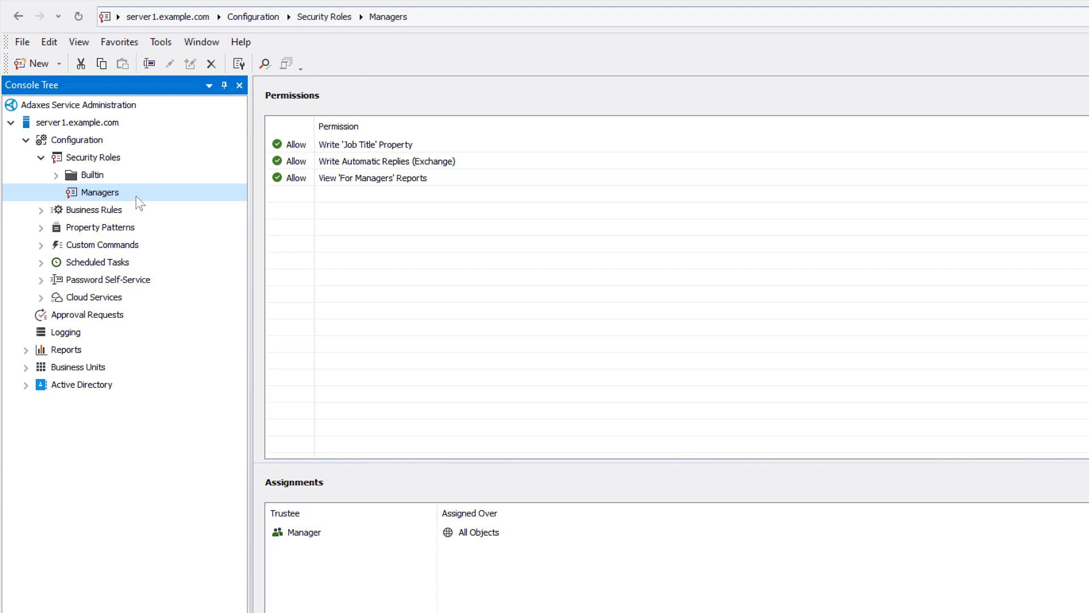
# Step: Inspect the View For Managers Reports permission and choose an option for the For Managers category
pyautogui.click(372, 178)
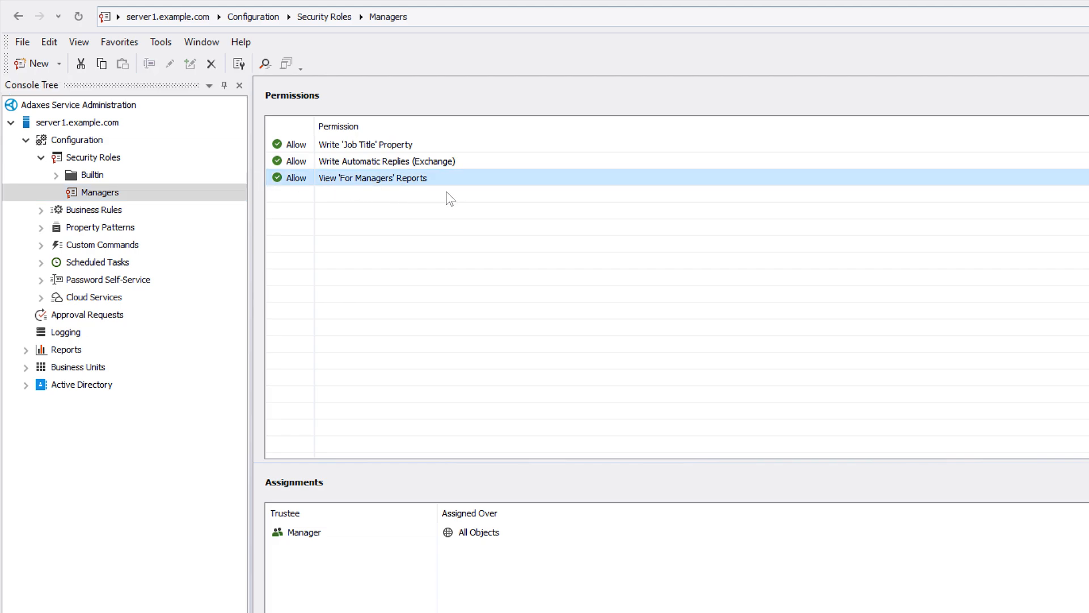
pyautogui.moveTo(433, 196)
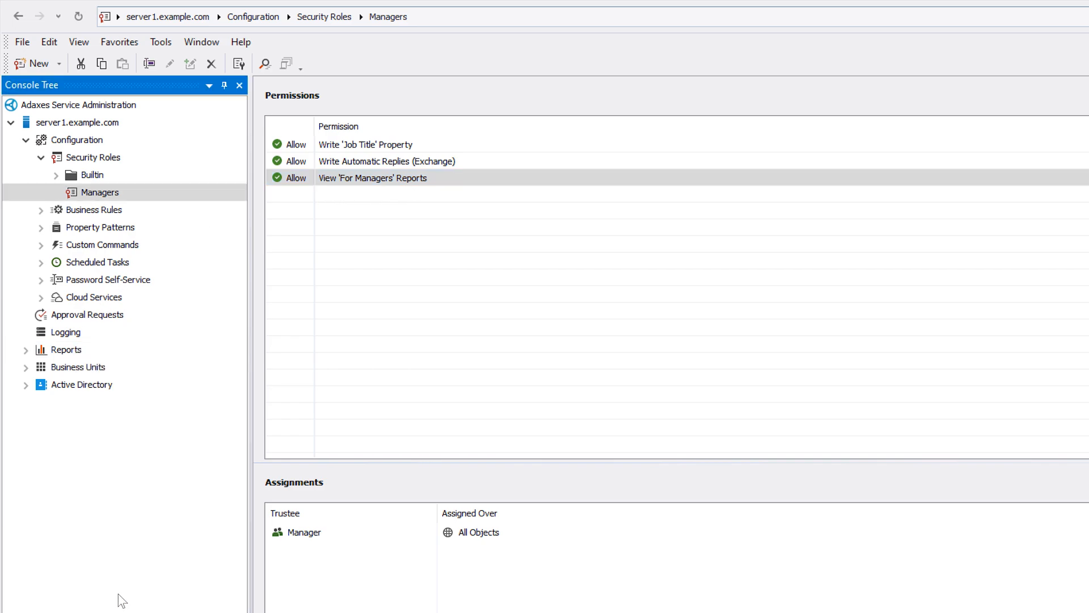
pyautogui.rightClick(396, 167)
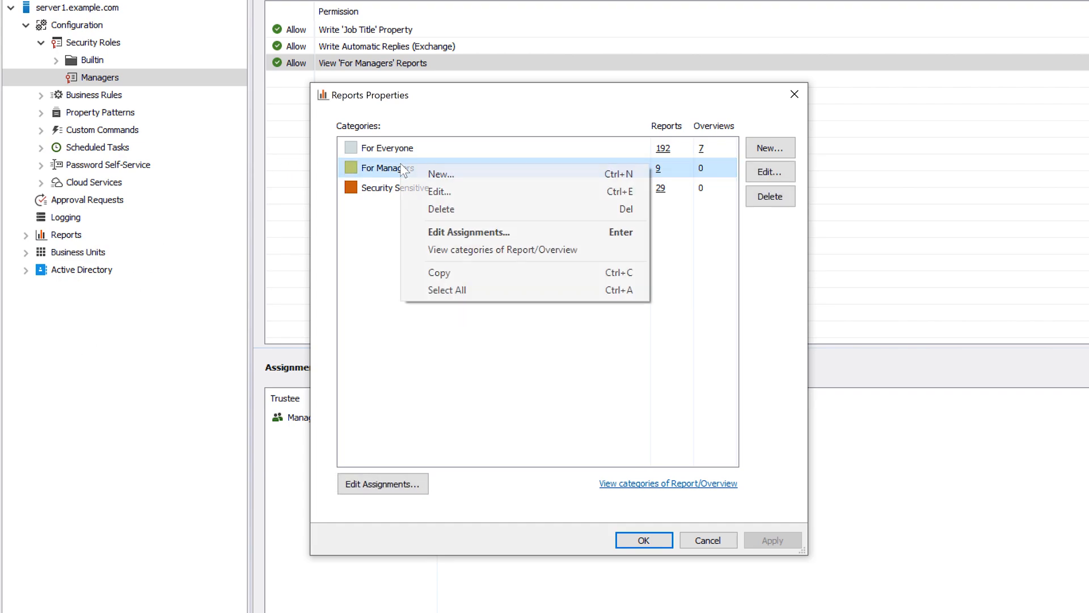
pyautogui.click(468, 233)
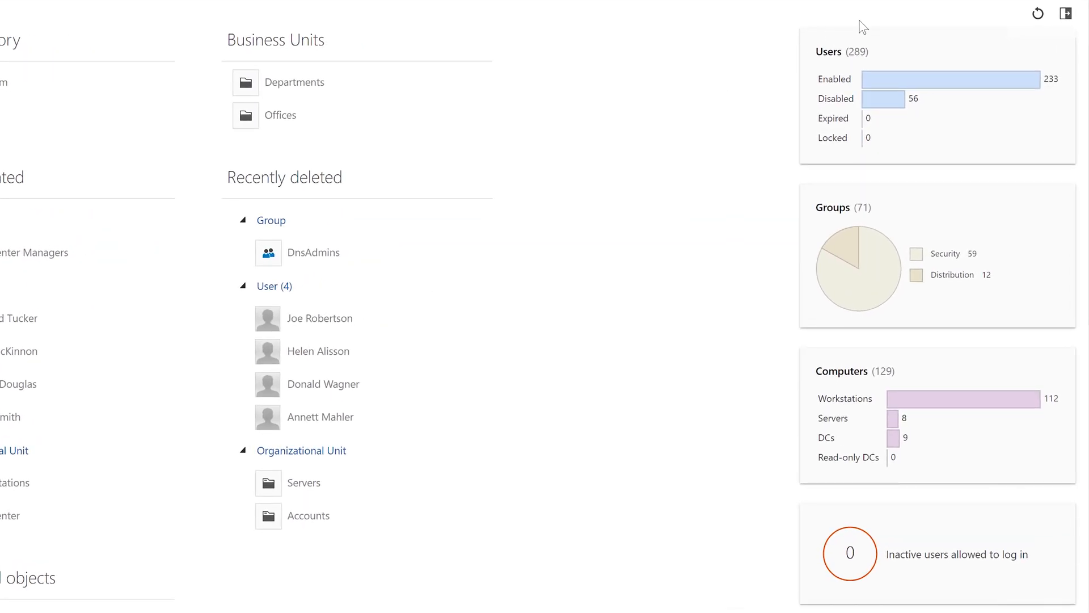
pyautogui.moveTo(643, 115)
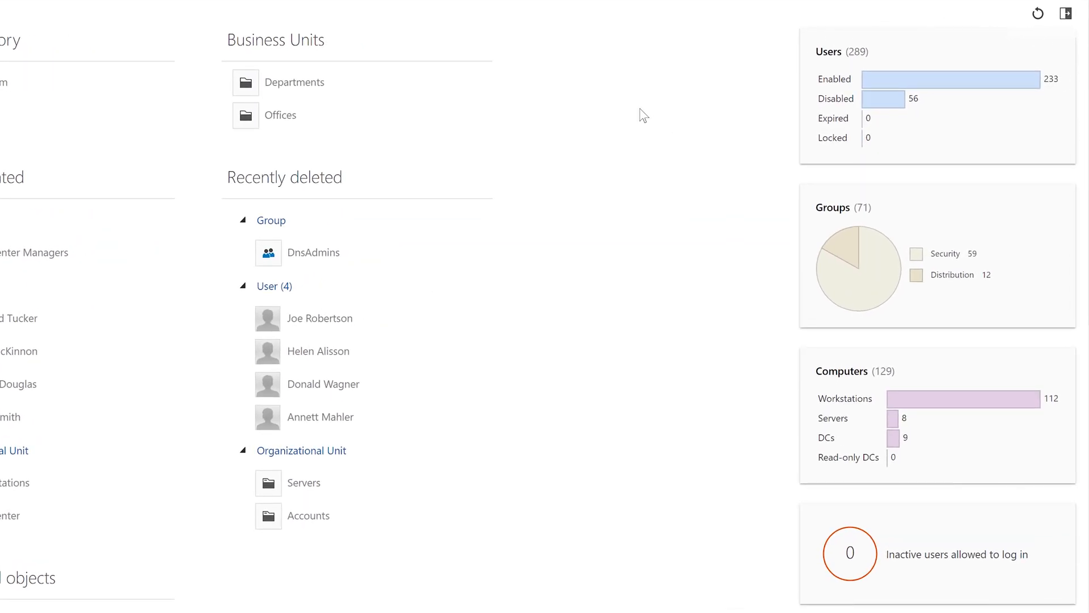
pyautogui.moveTo(854, 171)
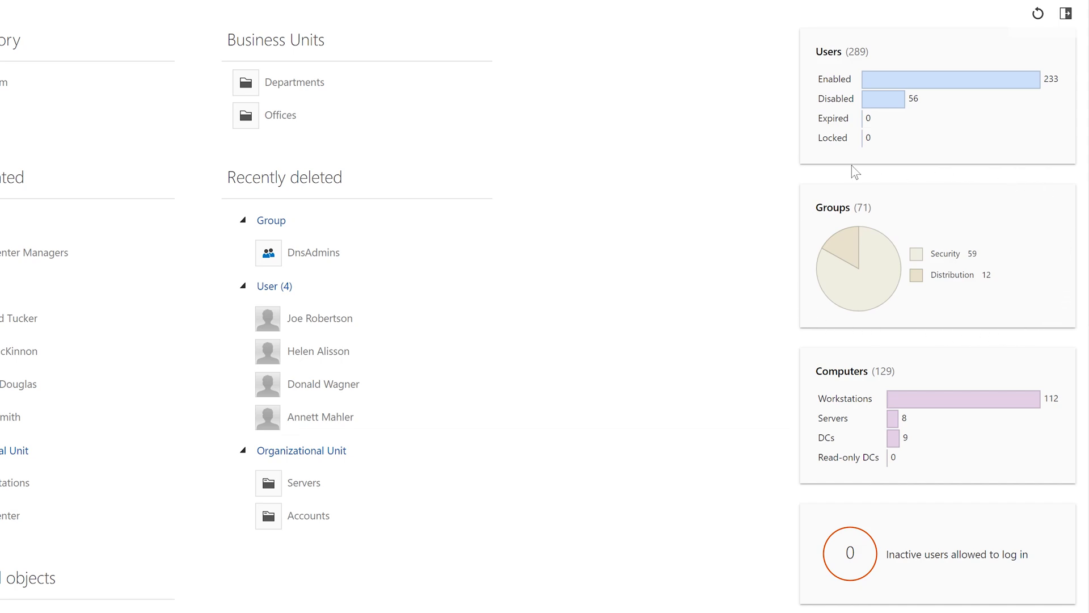
pyautogui.moveTo(1065, 481)
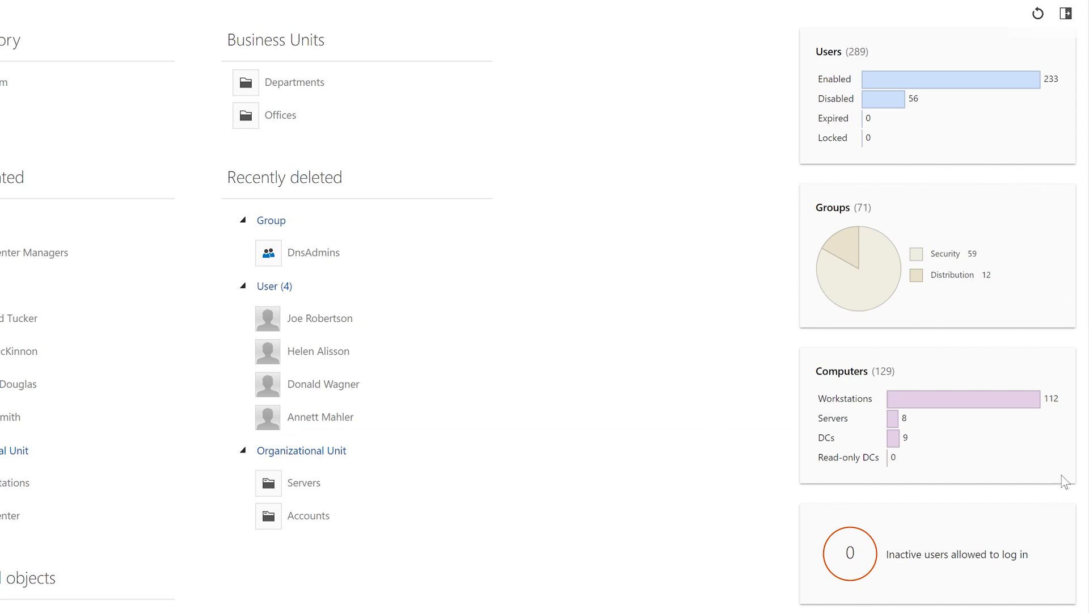
pyautogui.moveTo(993, 590)
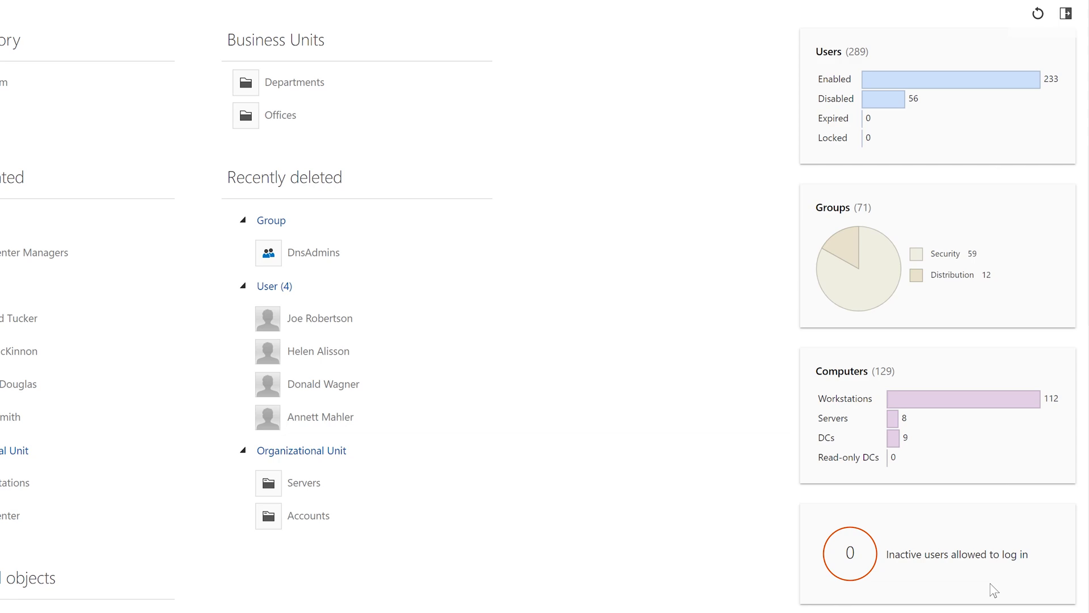
pyautogui.moveTo(1047, 579)
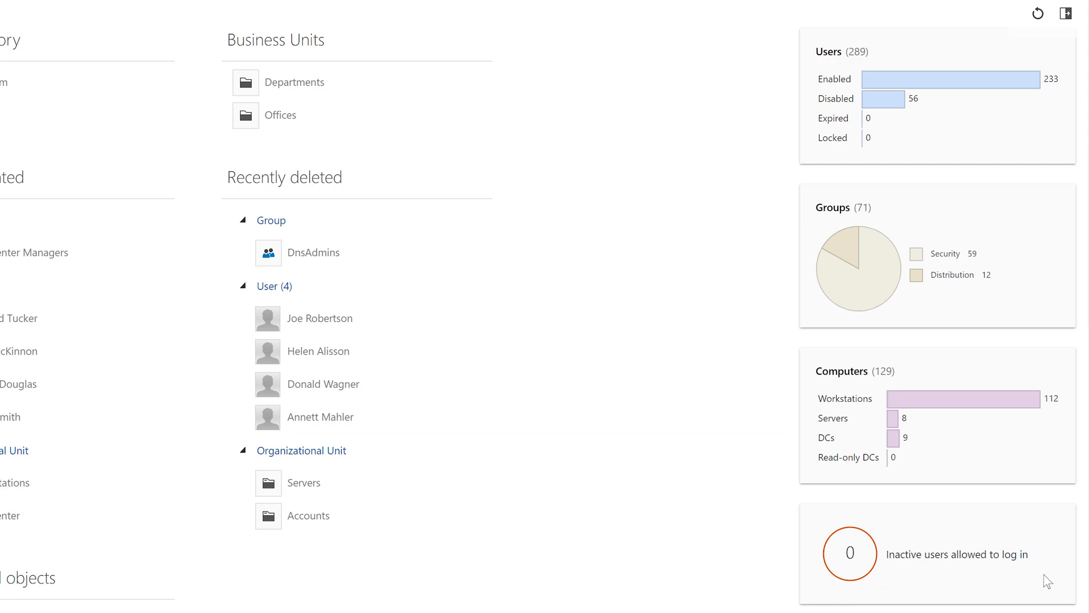
pyautogui.scroll(-3)
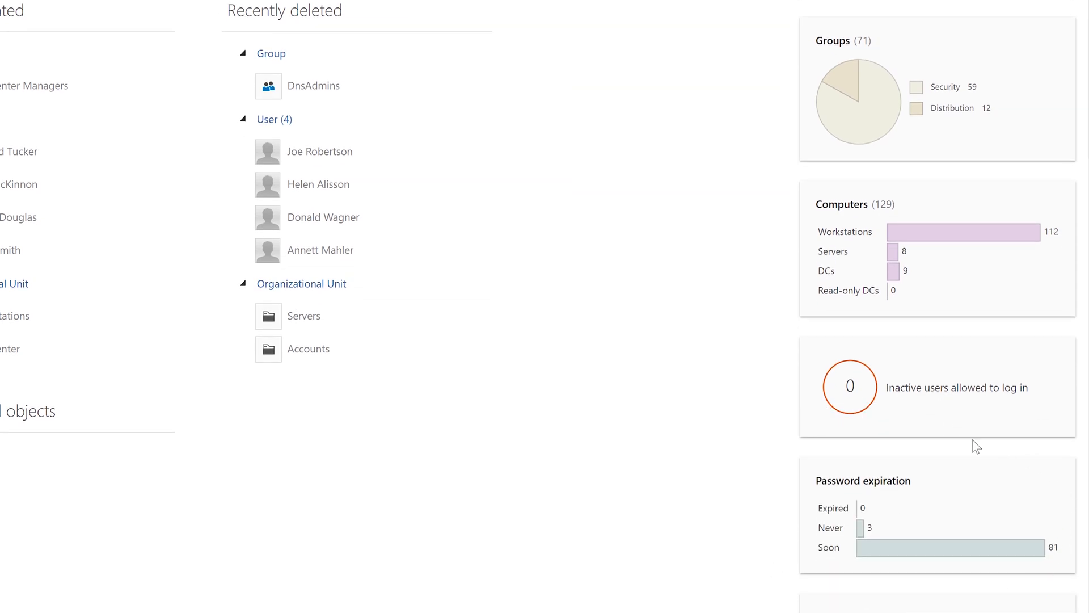
pyautogui.moveTo(696, 475)
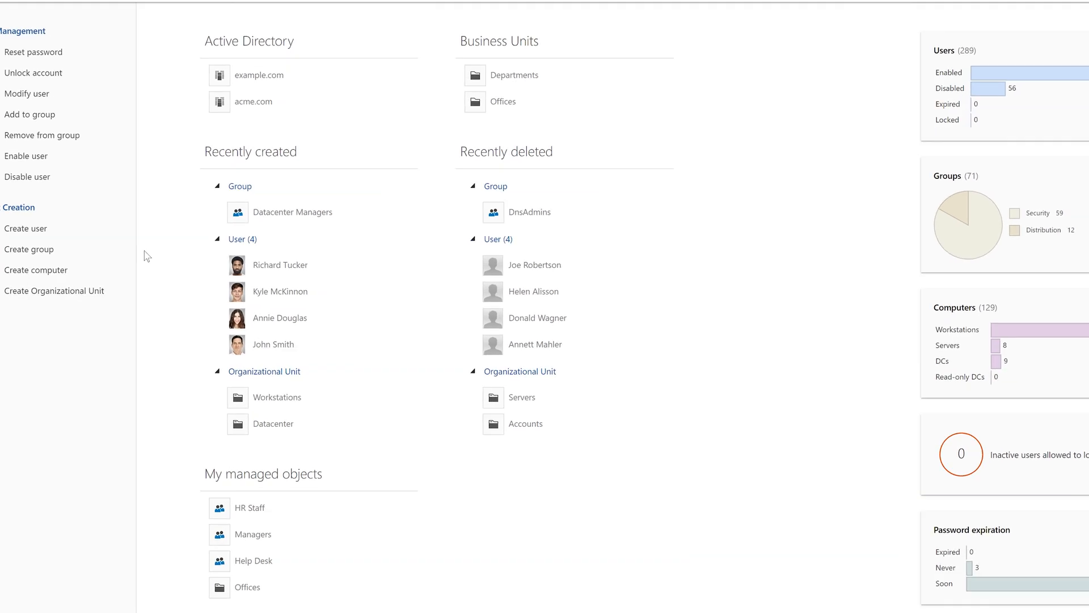
# Step: Open the Recently deleted objects report from the home page, then go to Reports
pyautogui.scroll(-3)
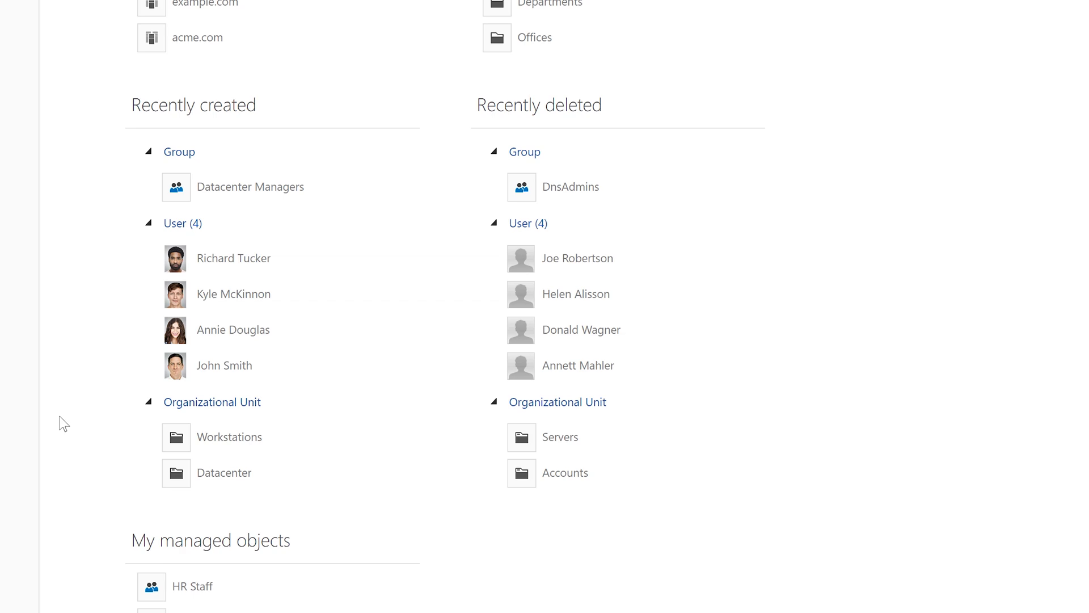
pyautogui.moveTo(263, 288)
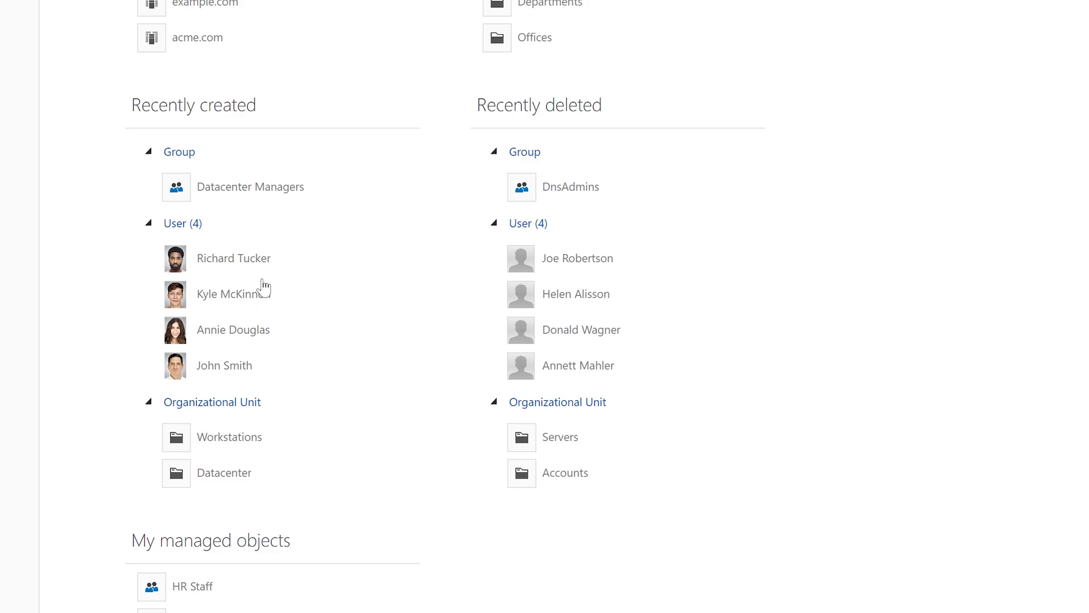
pyautogui.moveTo(529, 121)
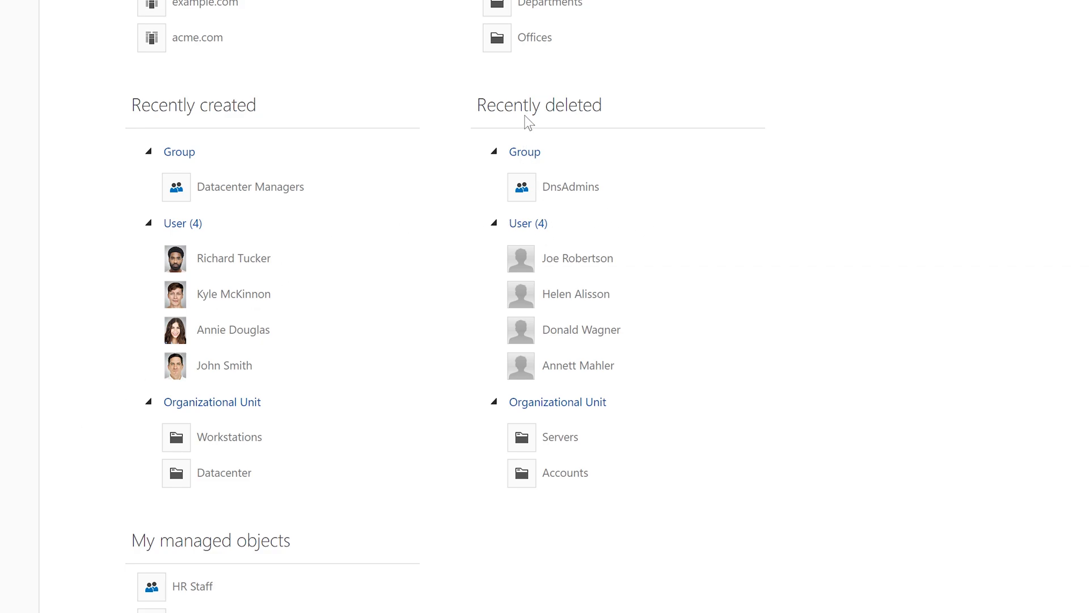
pyautogui.click(538, 105)
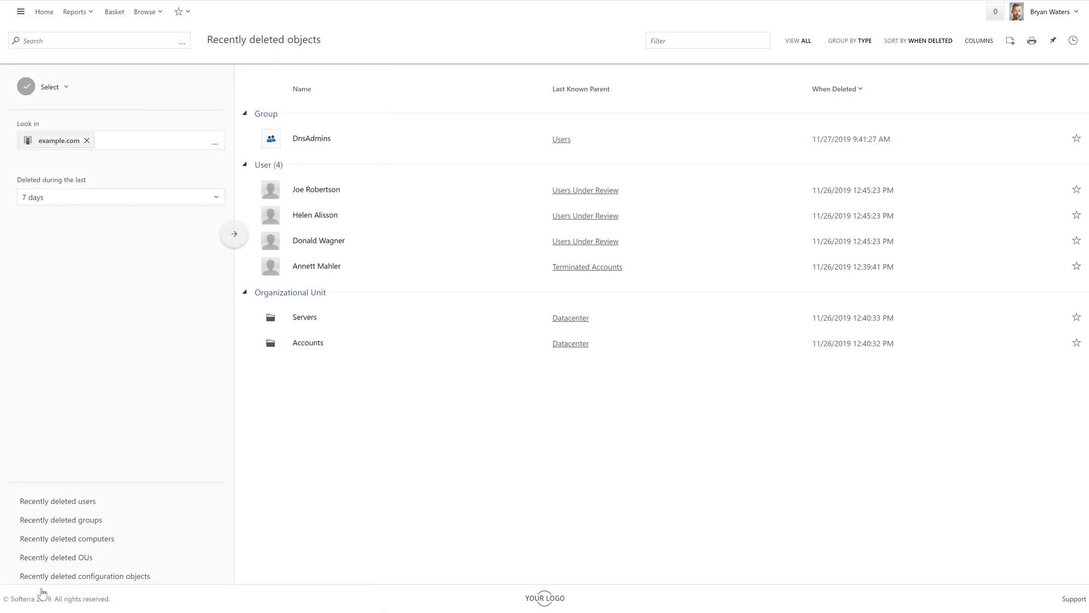
pyautogui.click(75, 11)
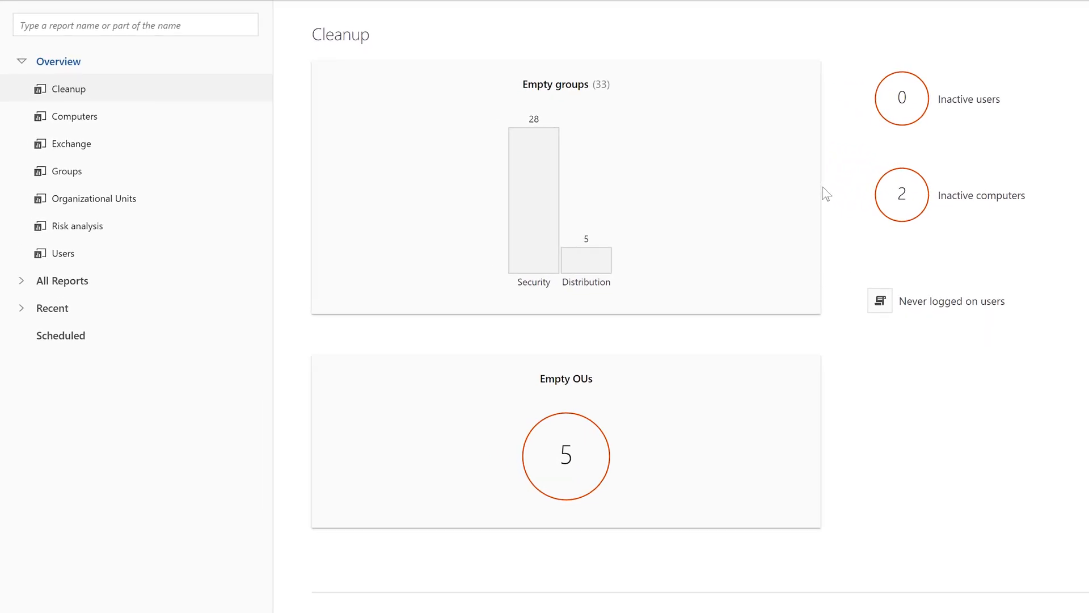
pyautogui.moveTo(852, 105)
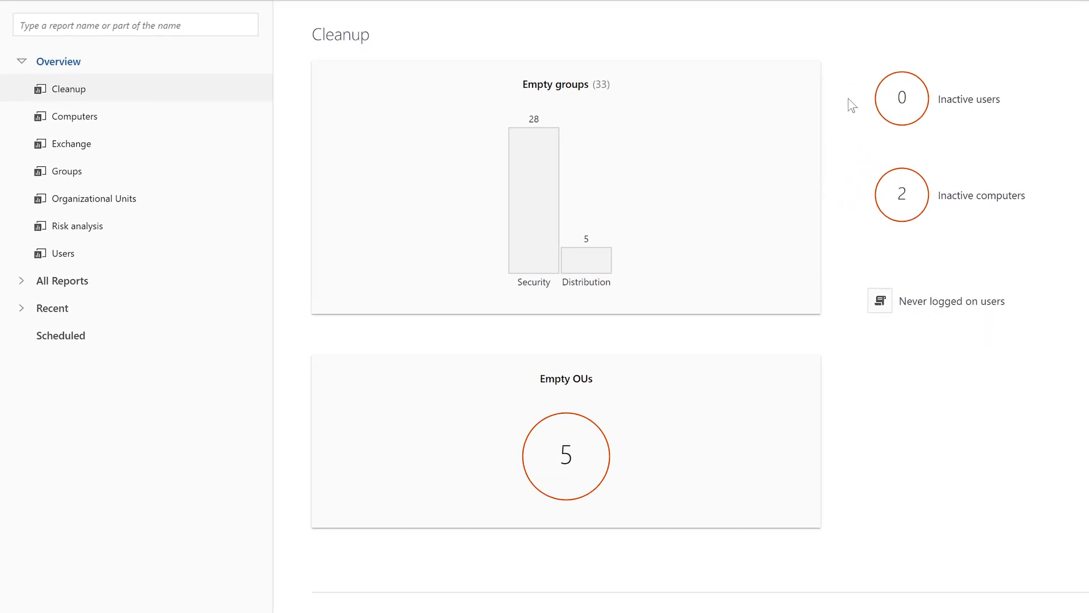
pyautogui.moveTo(754, 94)
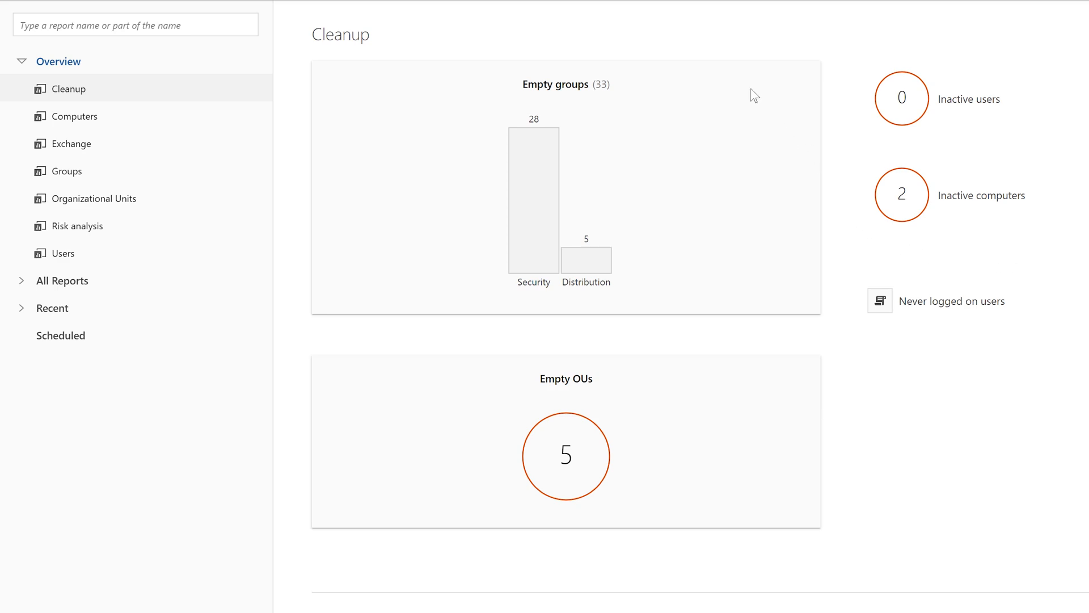
pyautogui.moveTo(578, 305)
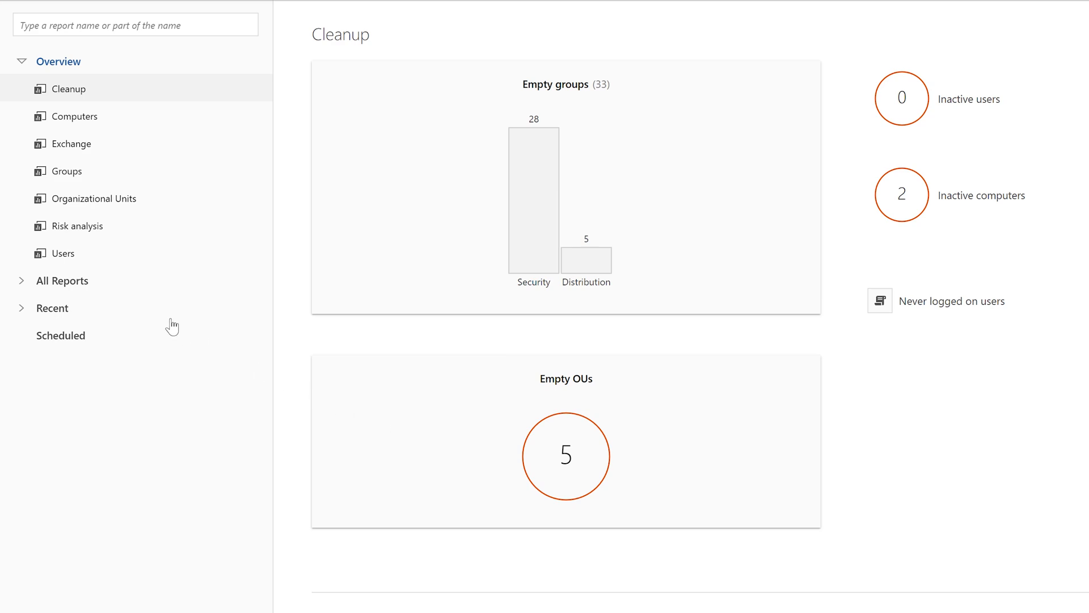
# Step: Scroll through the Risk analysis dashboard, then show the Users overview (289 accounts)
pyautogui.click(78, 226)
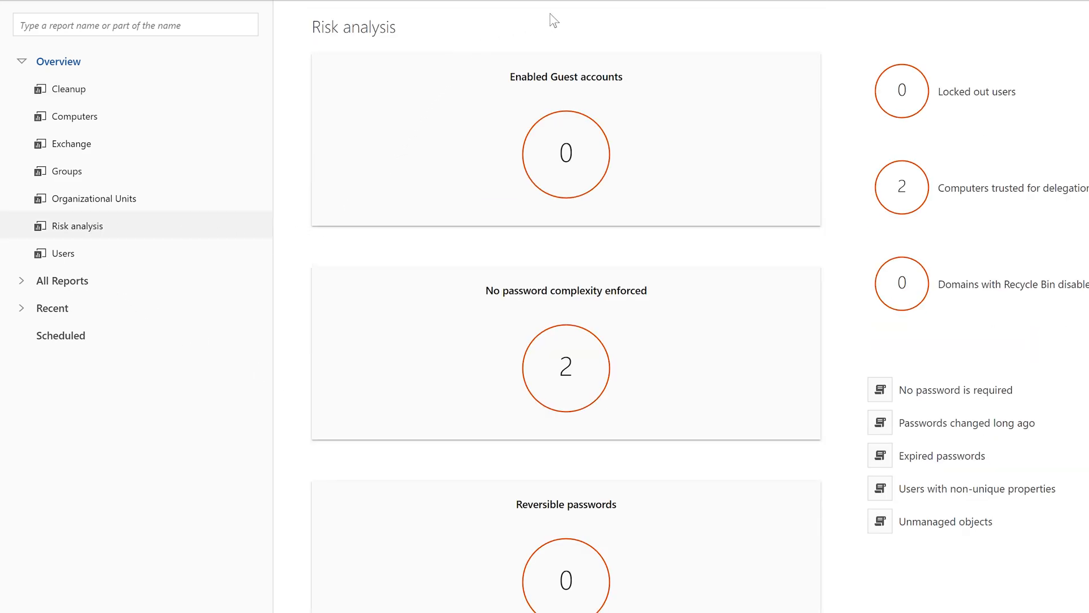
pyautogui.moveTo(711, 385)
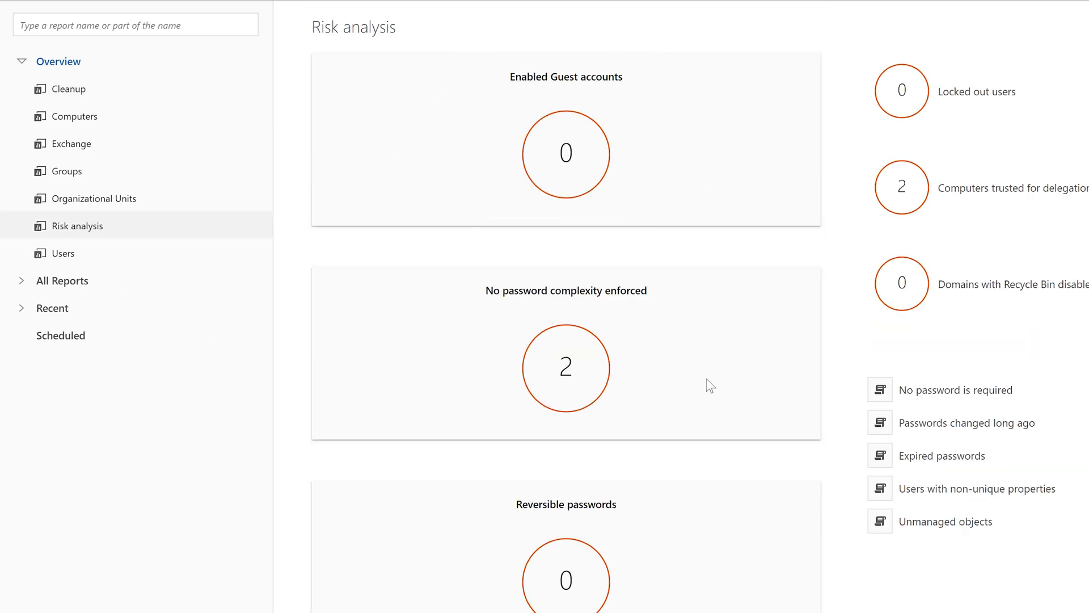
pyautogui.scroll(-3)
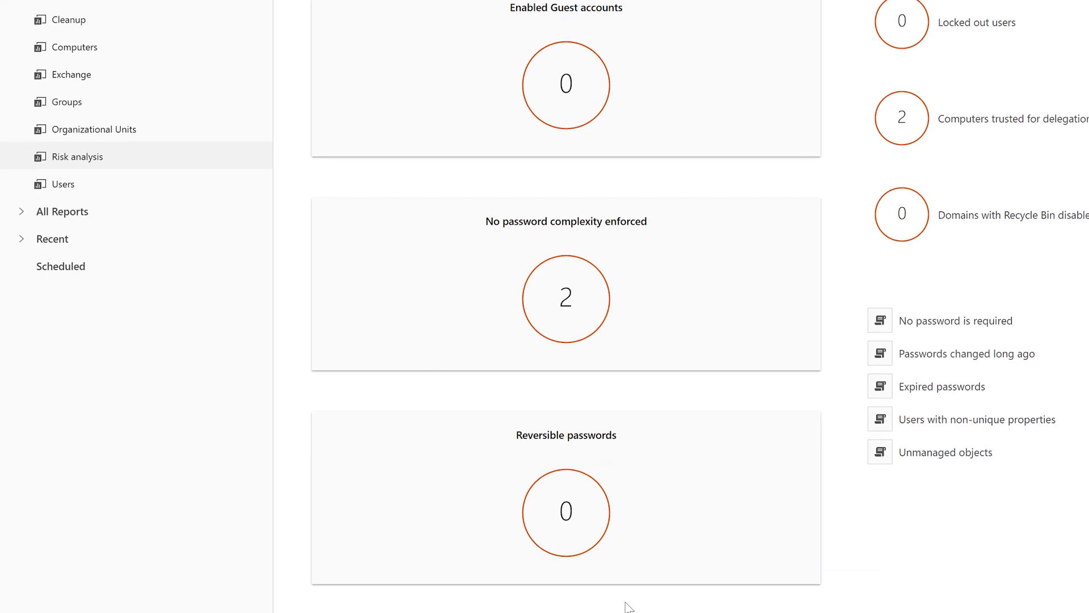
pyautogui.scroll(-3)
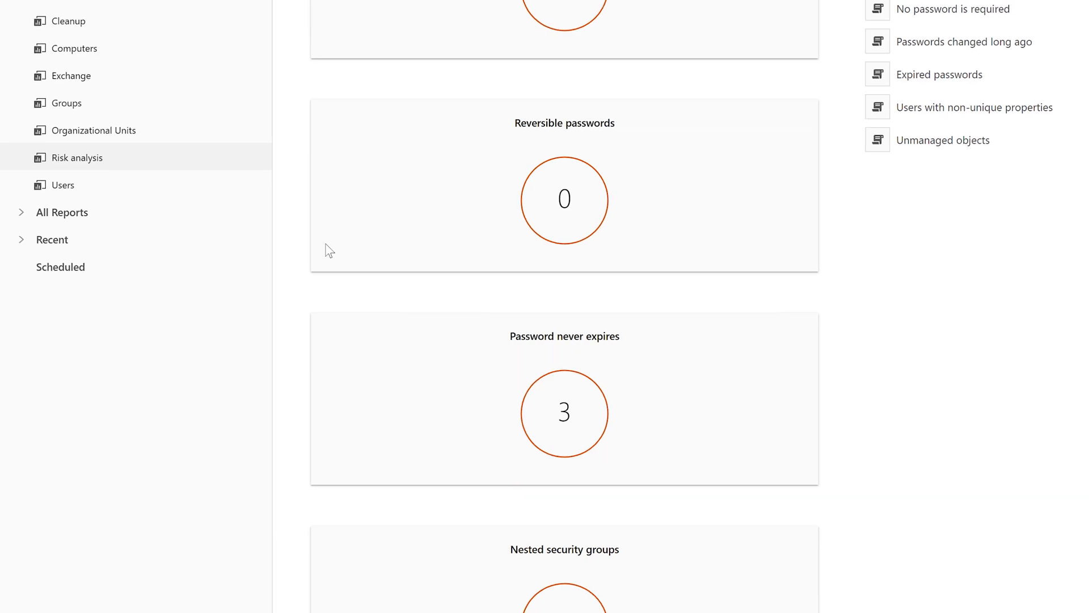
pyautogui.click(62, 185)
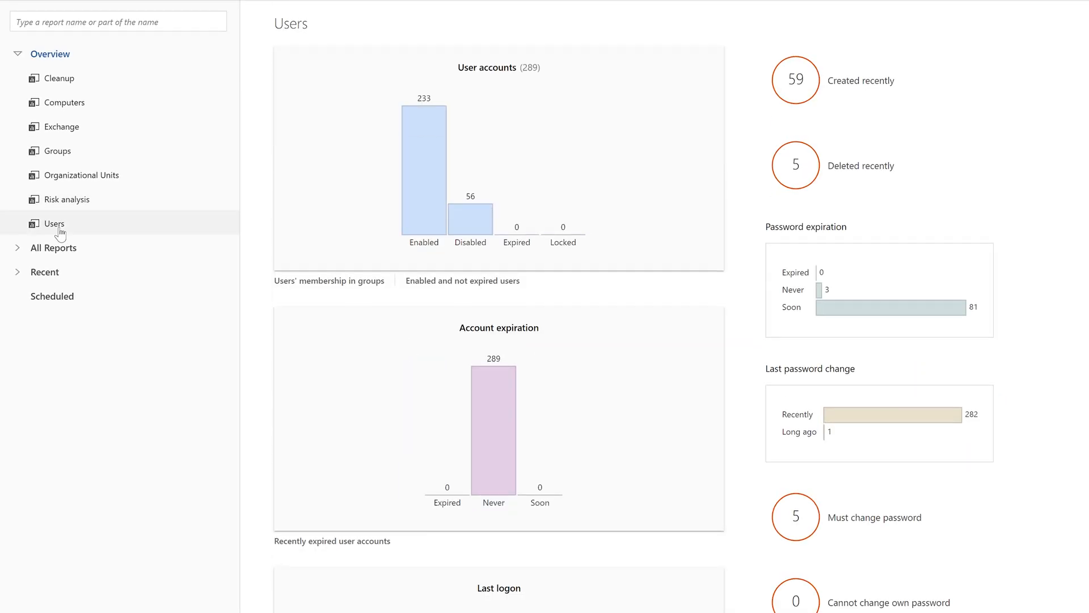
# Step: Show the 71-group Groups overview and scroll to the member count, nesting and owner charts
pyautogui.scroll(-3)
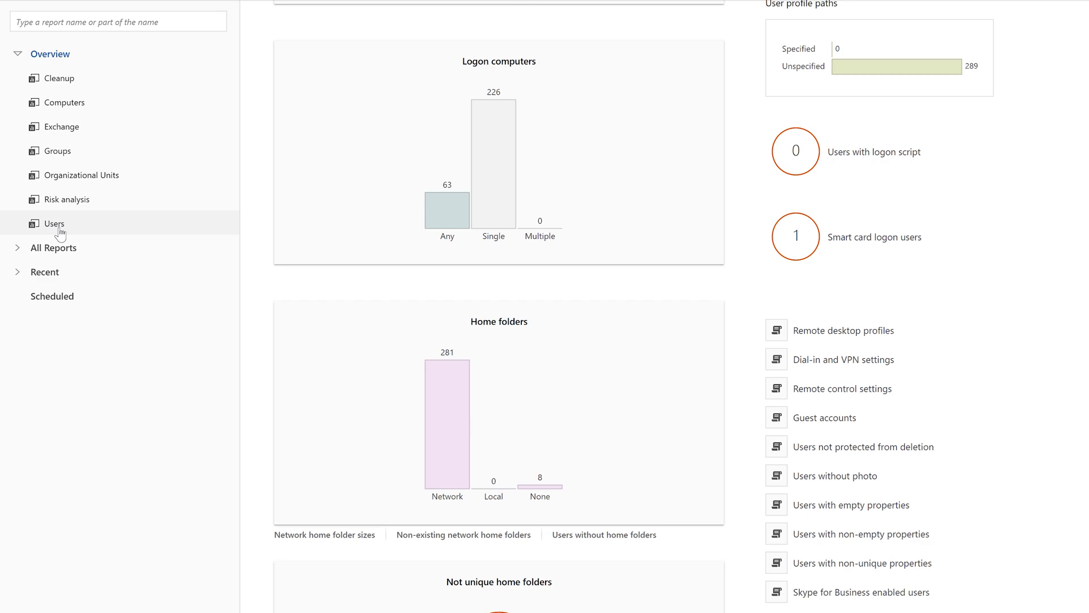
pyautogui.scroll(-3)
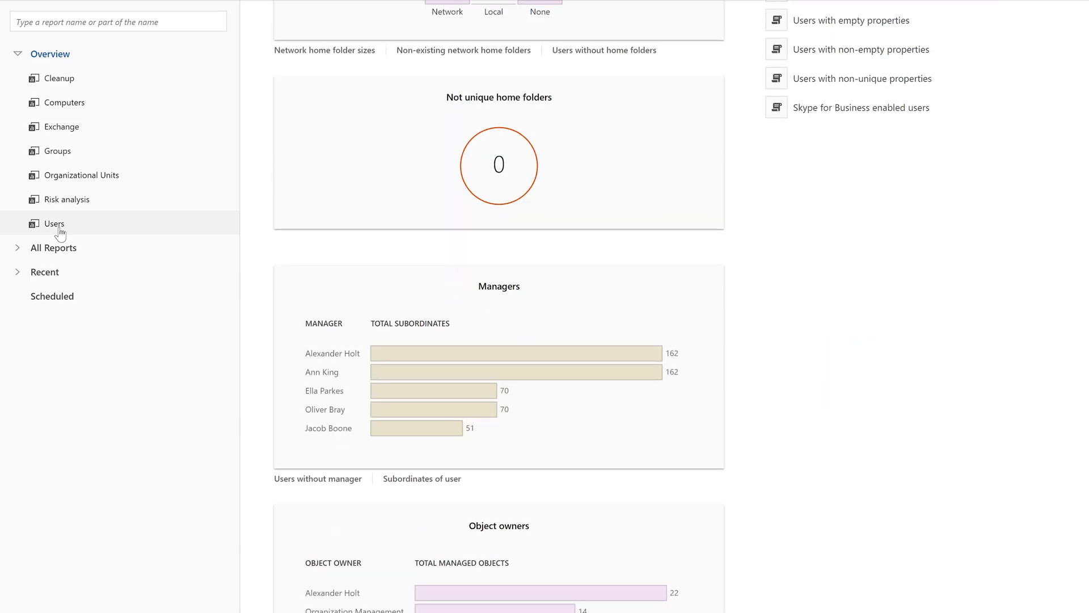
pyautogui.click(57, 150)
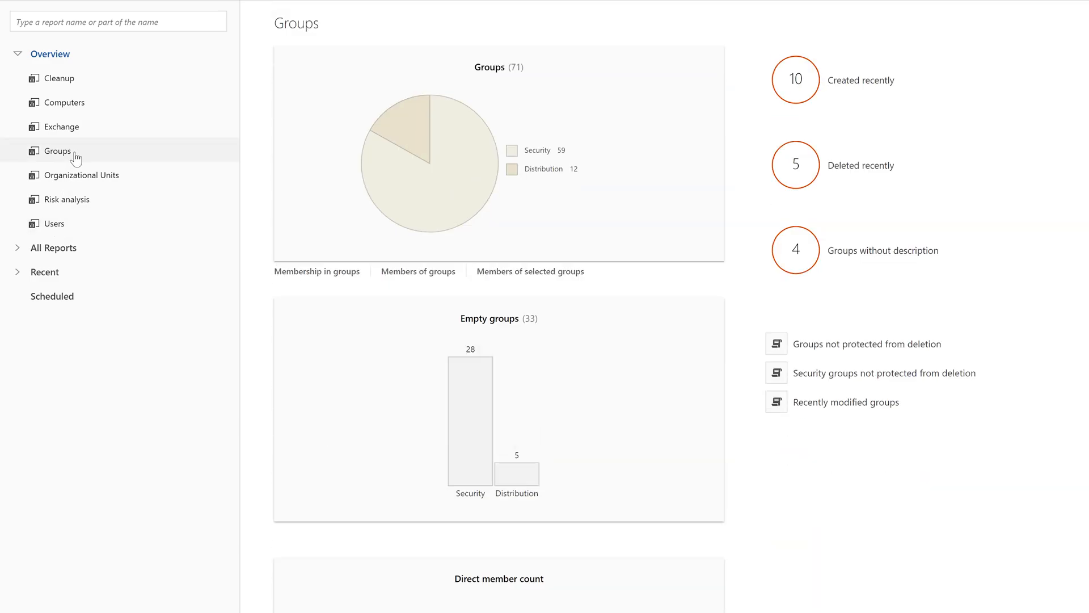
pyautogui.scroll(-3)
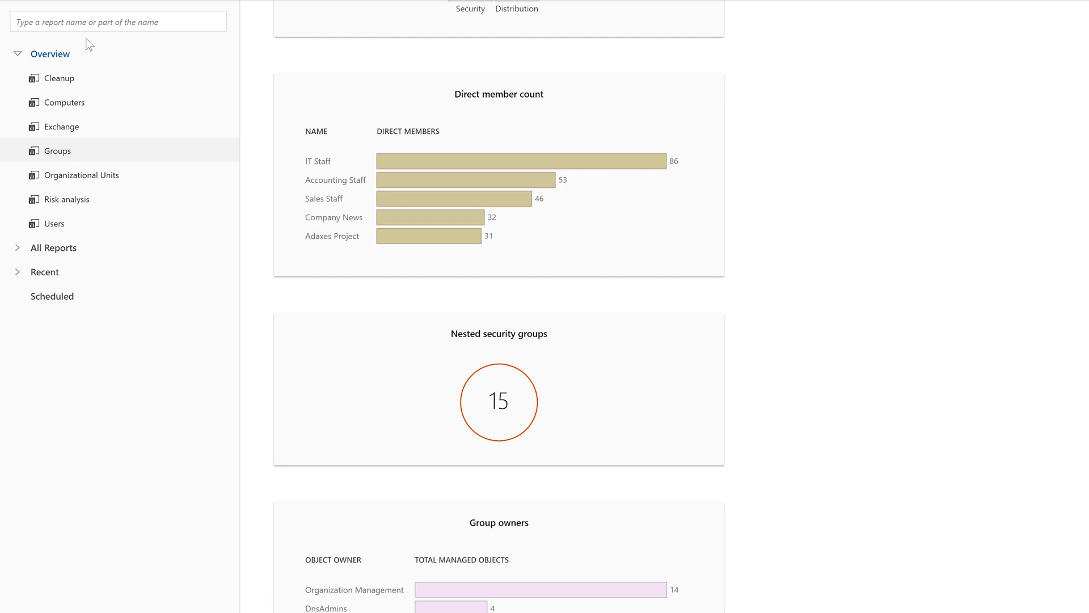
pyautogui.moveTo(143, 175)
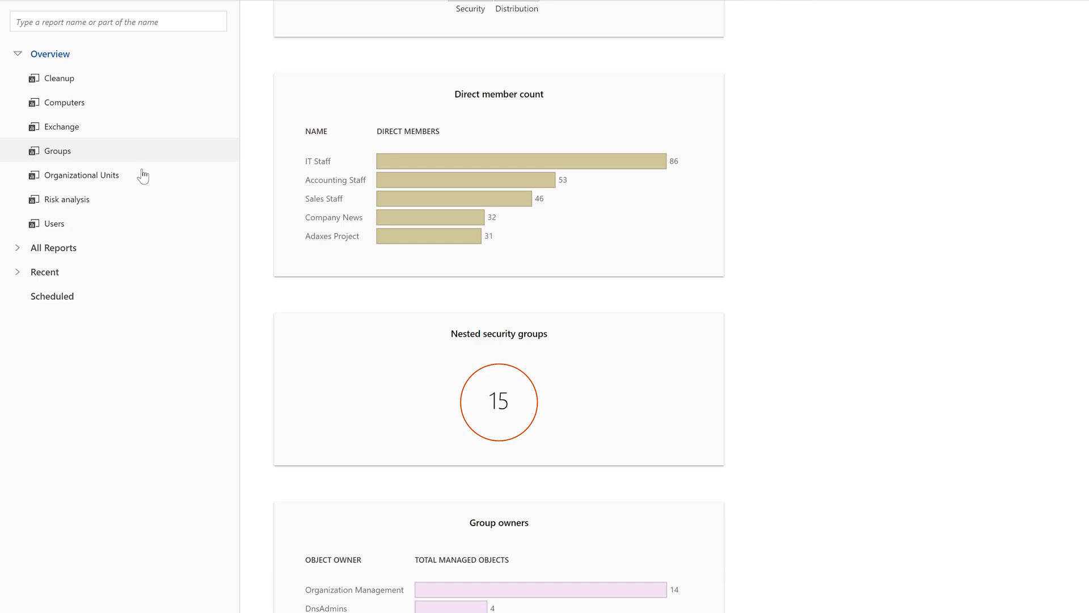
pyautogui.rightClick(80, 312)
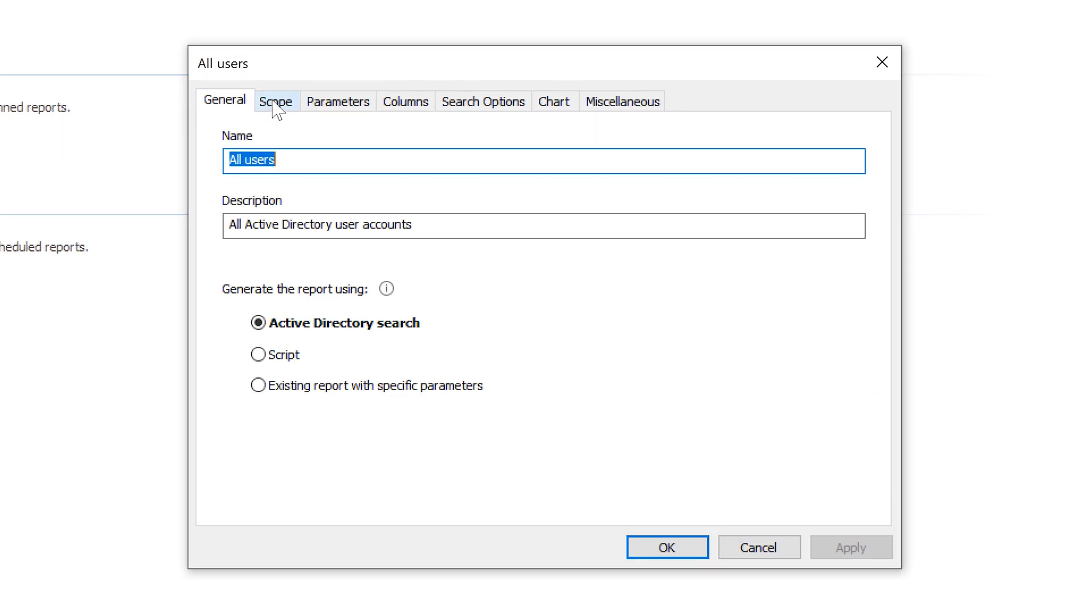
# Step: Preview adding a Group members scope item to All users, then cancel it
pyautogui.click(276, 101)
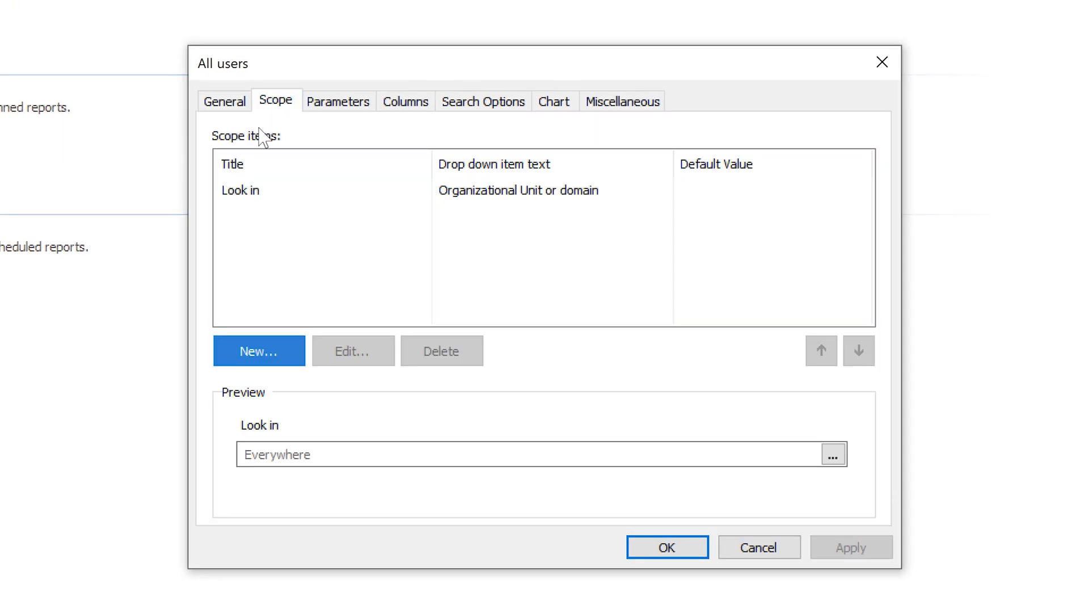
pyautogui.click(258, 350)
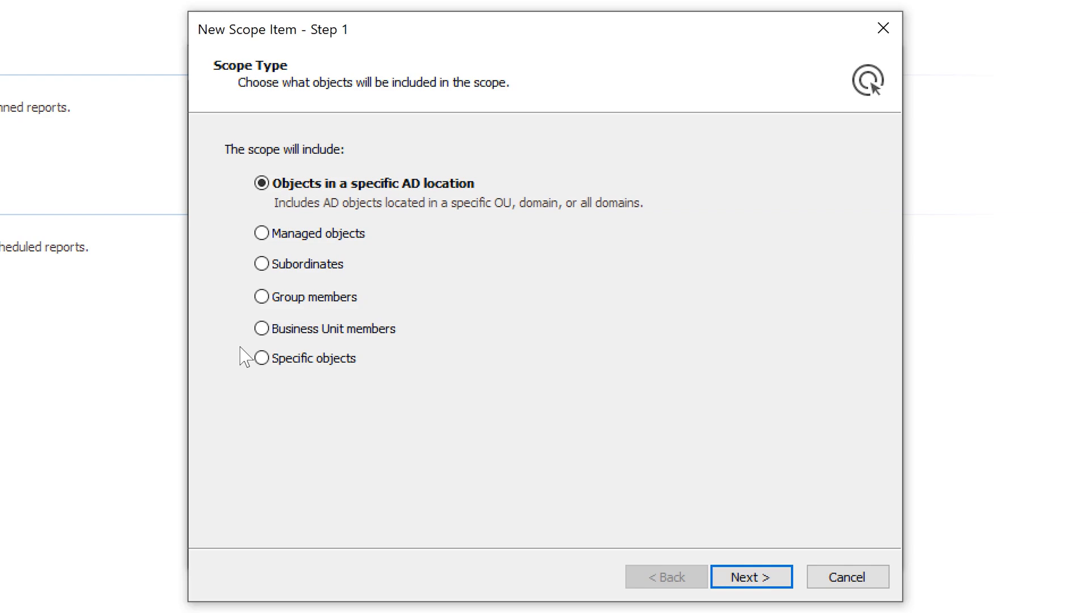
pyautogui.moveTo(259, 306)
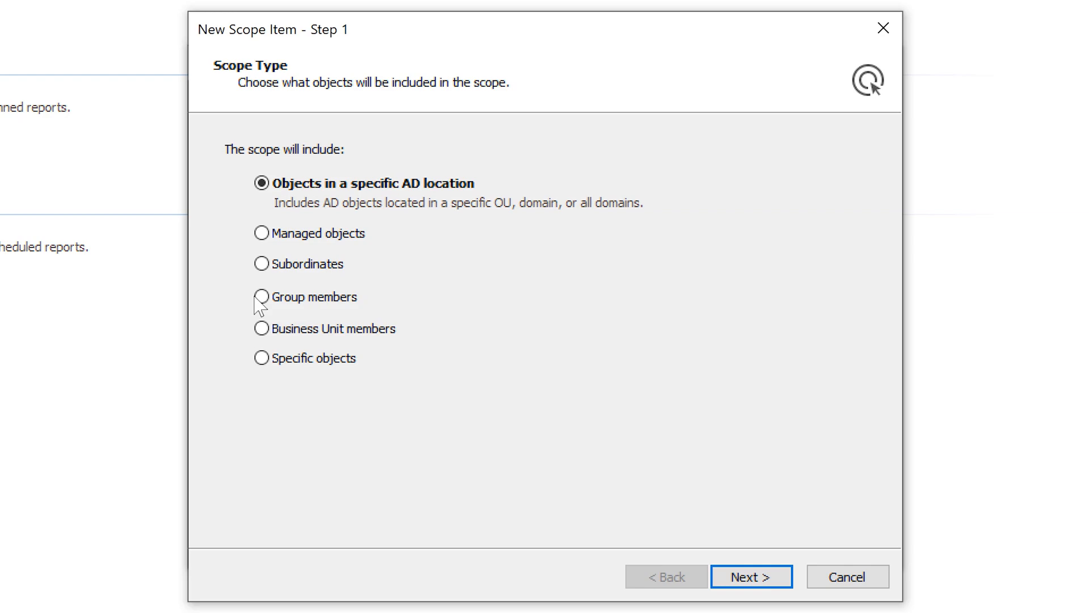
pyautogui.click(261, 297)
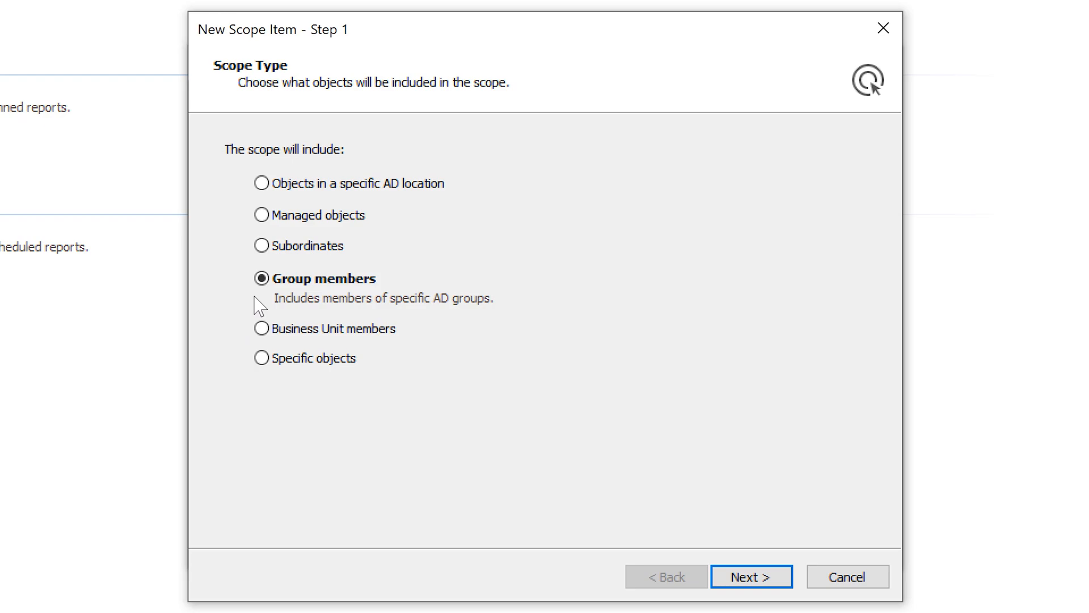
pyautogui.click(262, 214)
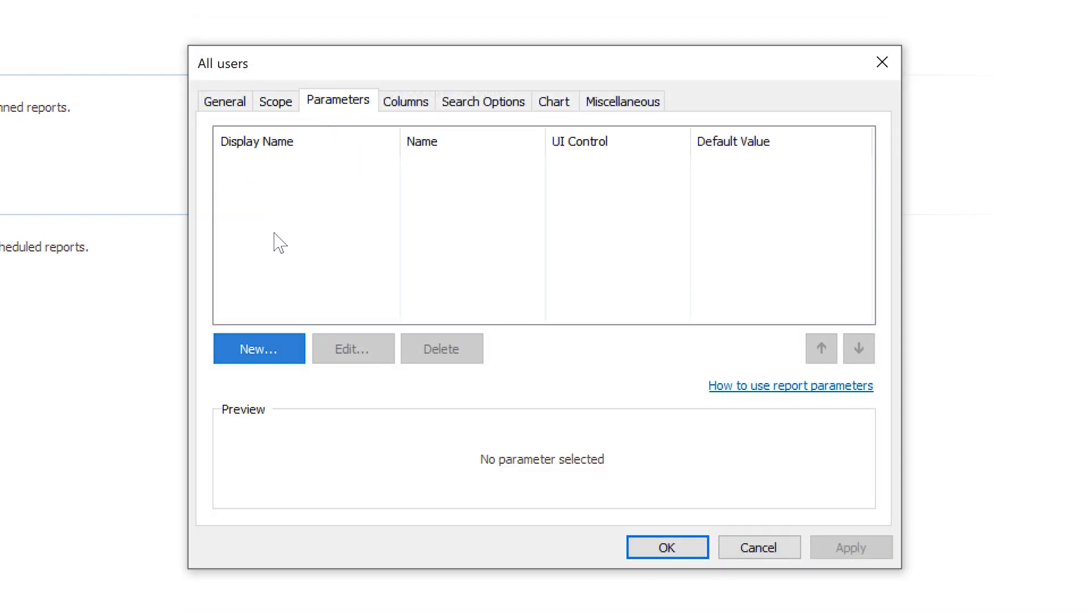
# Step: Preview adding an Edit box report parameter, then cancel it
pyautogui.click(257, 348)
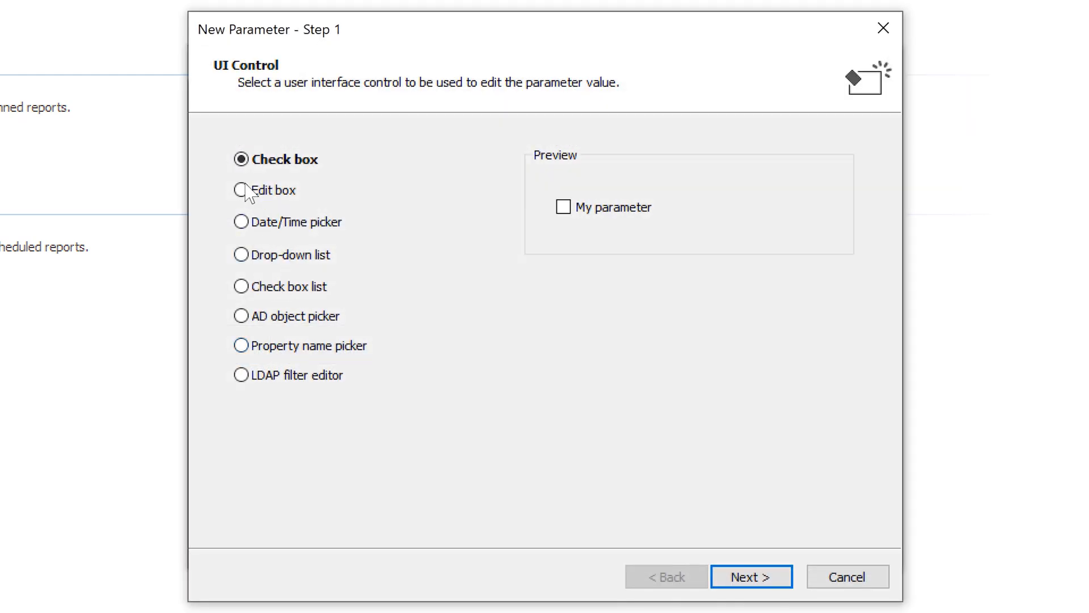
pyautogui.click(242, 189)
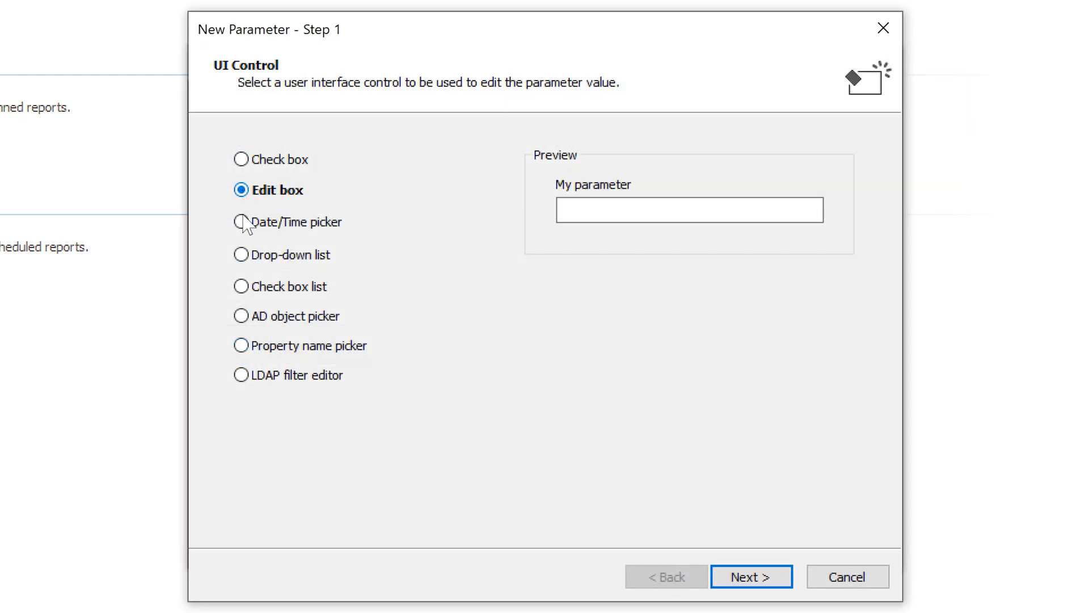
pyautogui.click(241, 254)
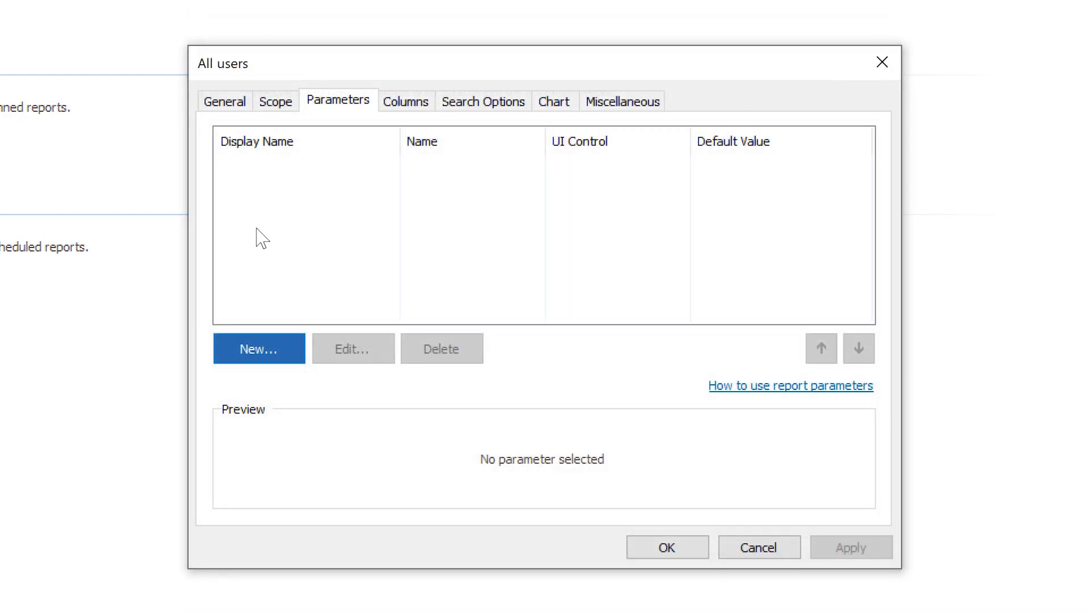
# Step: Review the Columns and Search Options tabs, opening and dismissing the exclusion condition picker
pyautogui.click(406, 101)
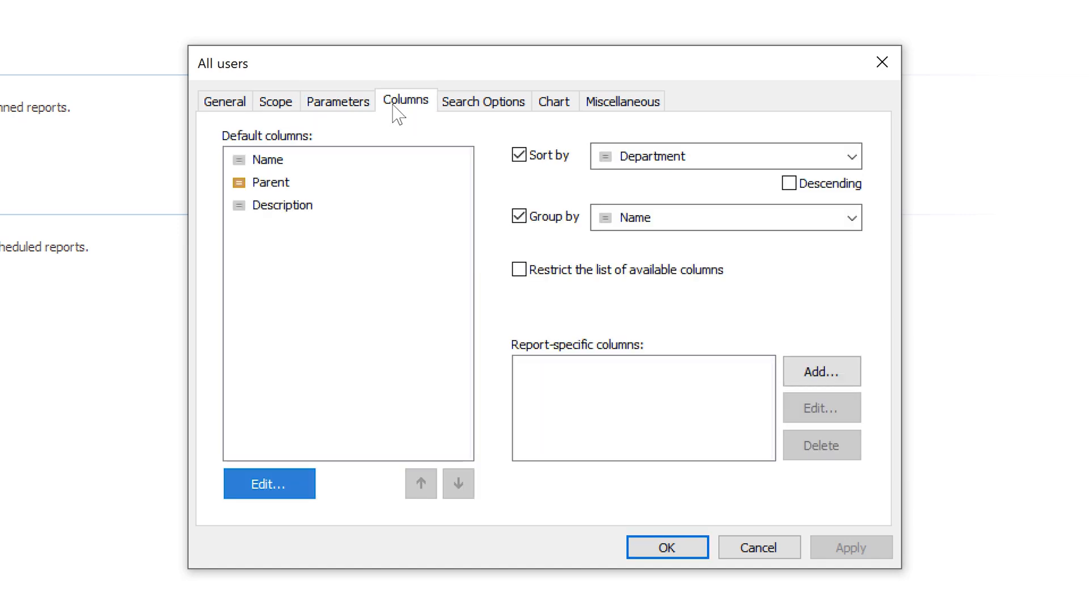
pyautogui.moveTo(573, 174)
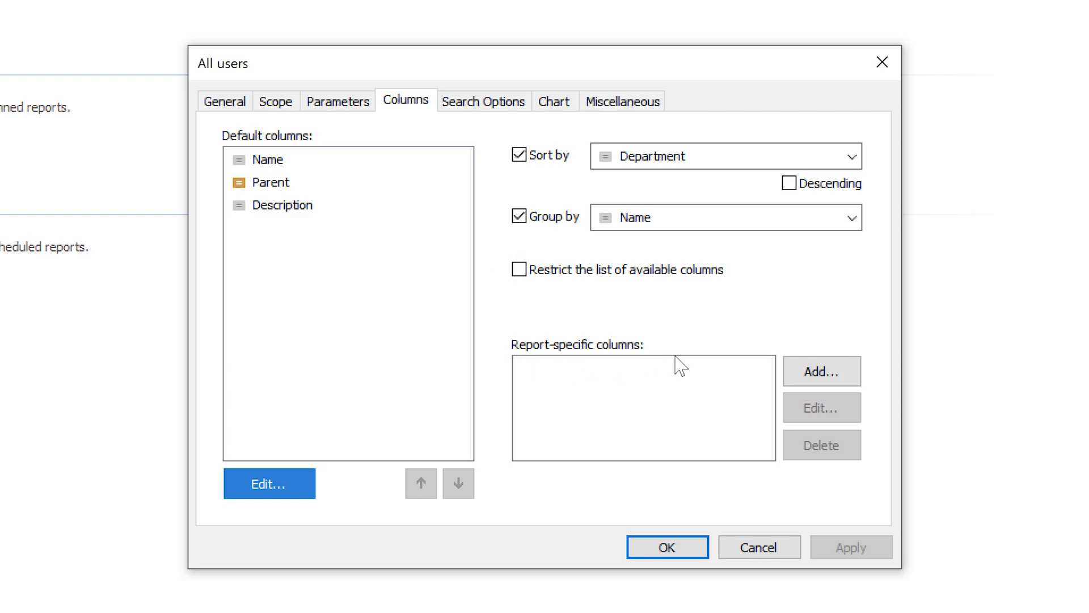
pyautogui.click(482, 101)
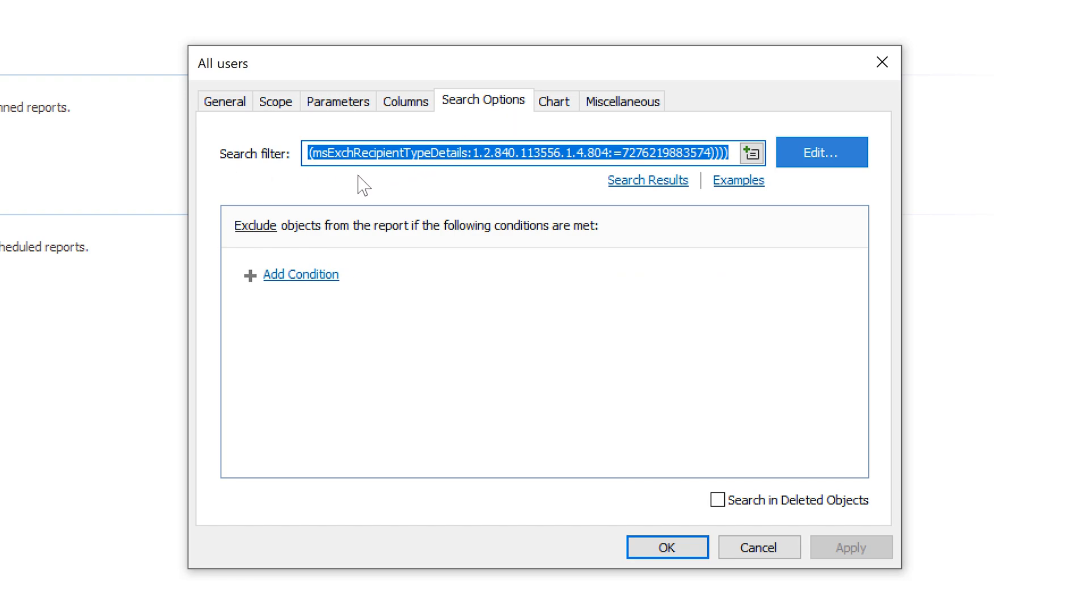
pyautogui.click(300, 273)
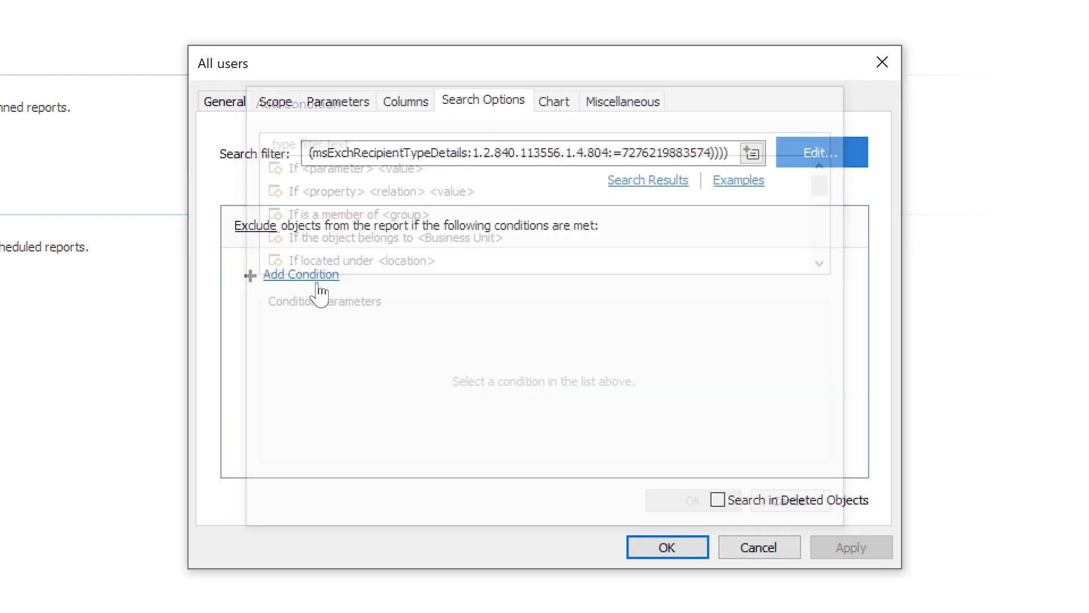
pyautogui.click(553, 101)
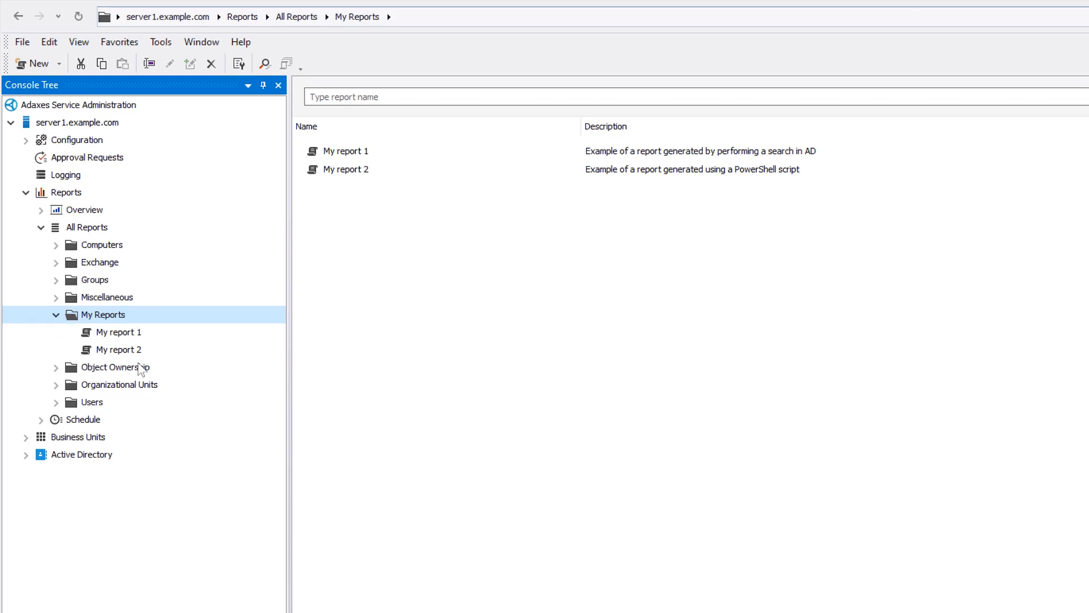
pyautogui.moveTo(126, 327)
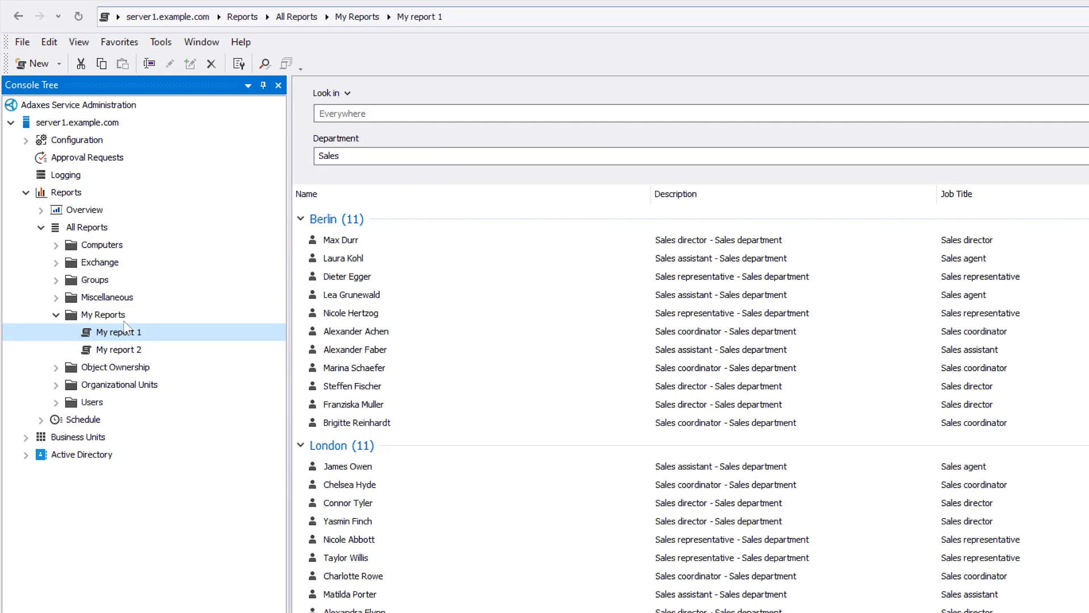
pyautogui.moveTo(390, 180)
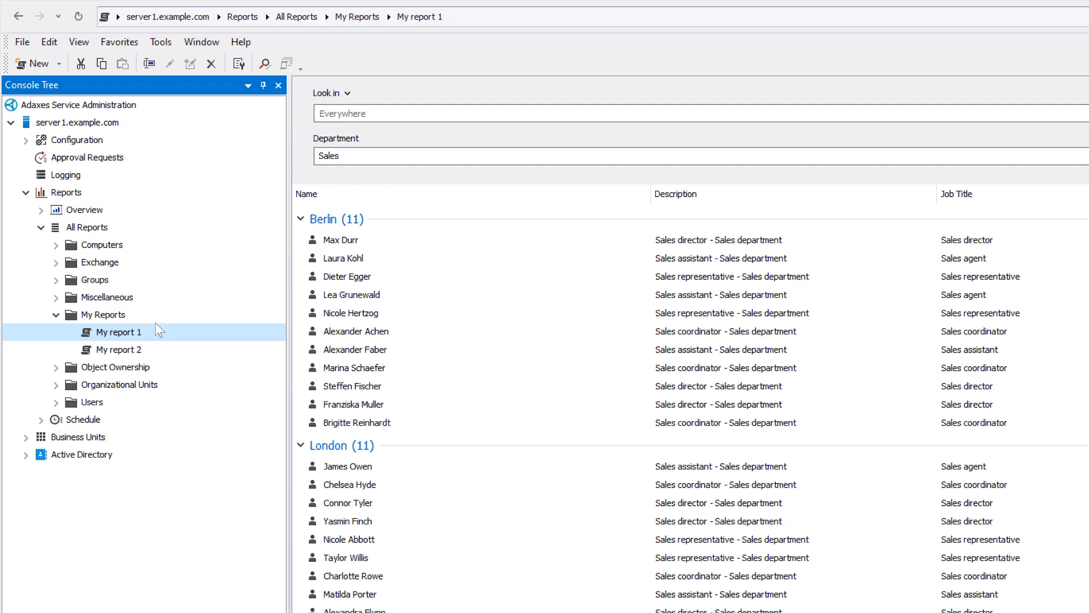
# Step: View My report 1's Search Options department filter in Properties, then close it
pyautogui.doubleClick(119, 332)
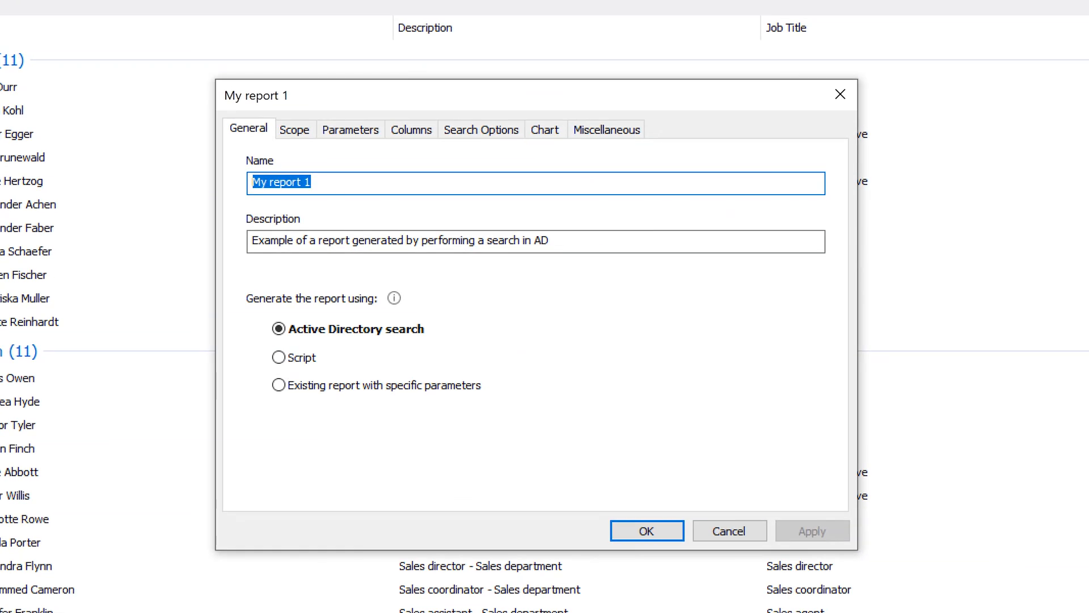
pyautogui.click(480, 130)
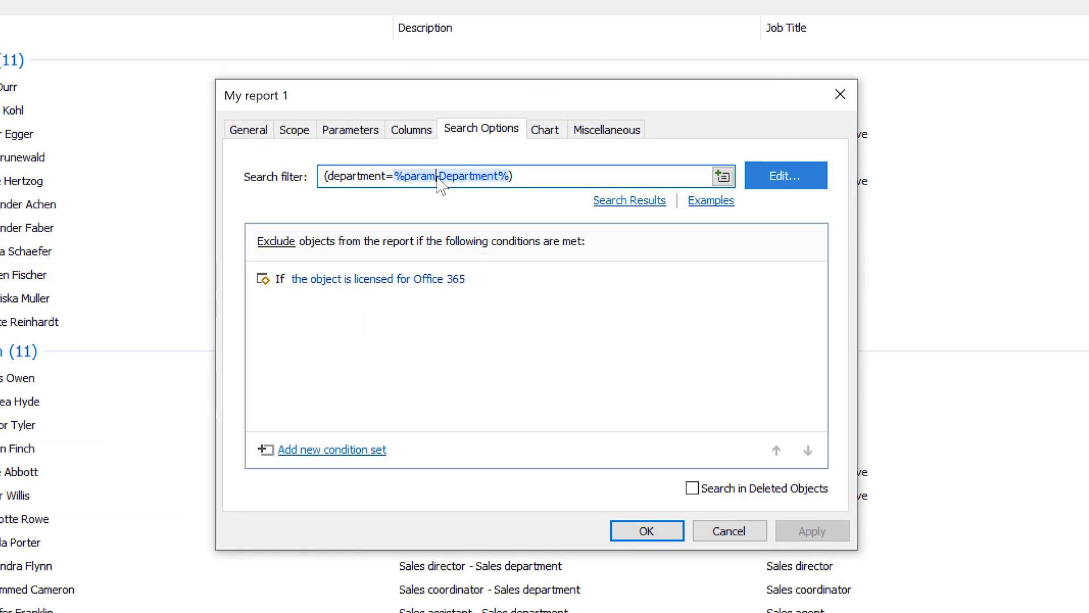
pyautogui.click(377, 279)
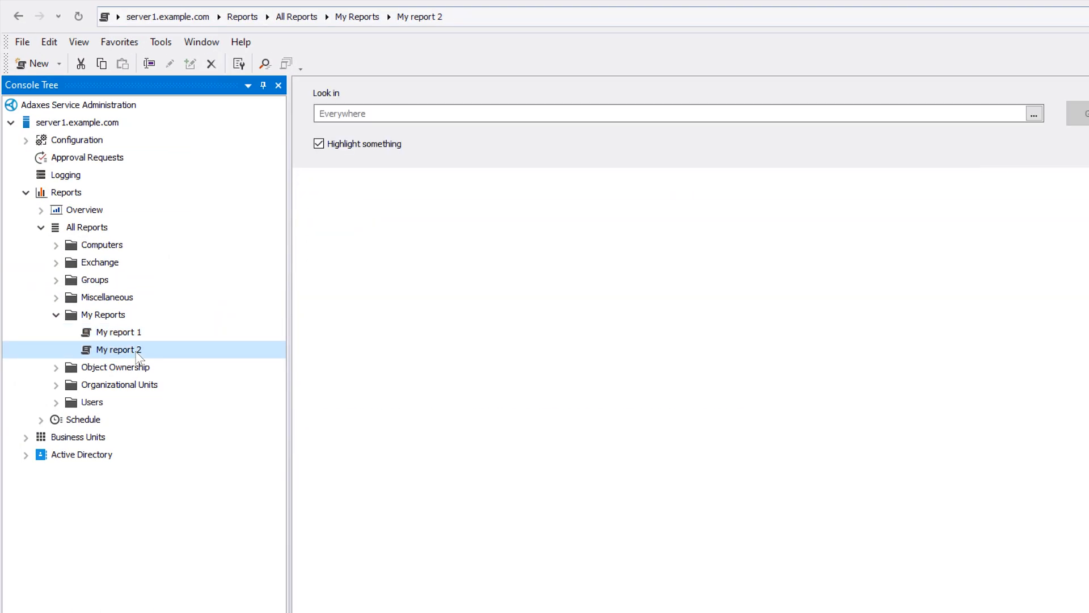
# Step: Open My report 2's Script tab in the PowerShell Script Editor and cancel without changes
pyautogui.rightClick(118, 350)
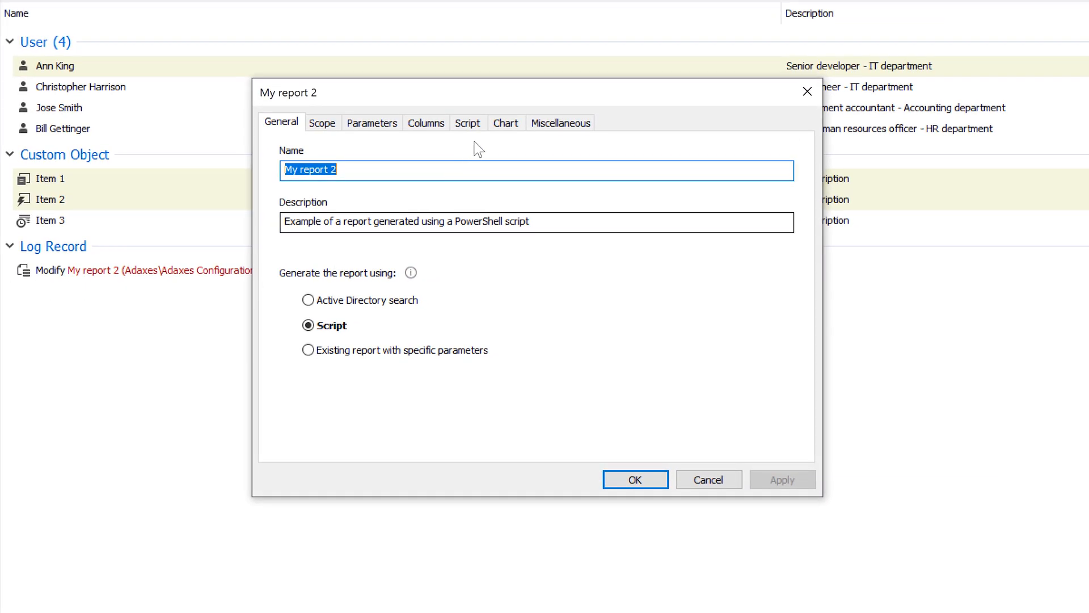
pyautogui.click(468, 122)
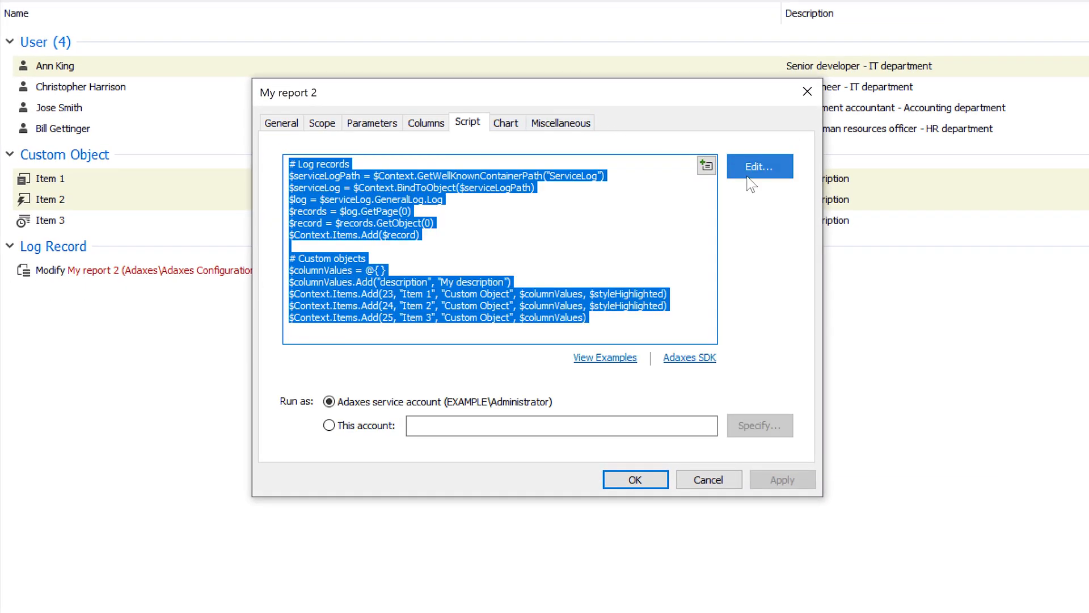
pyautogui.click(758, 167)
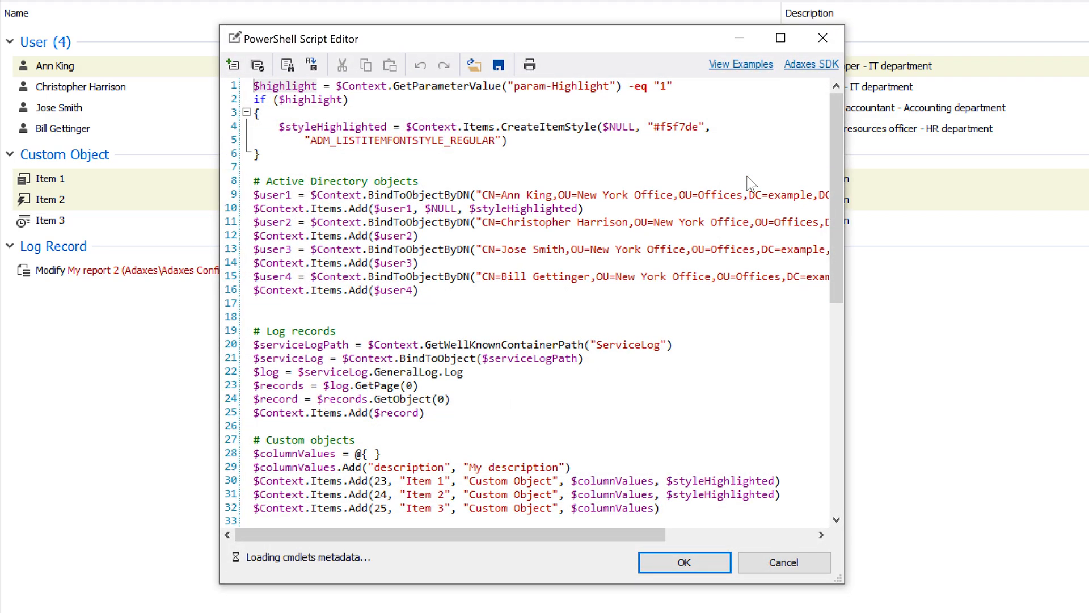
pyautogui.click(683, 562)
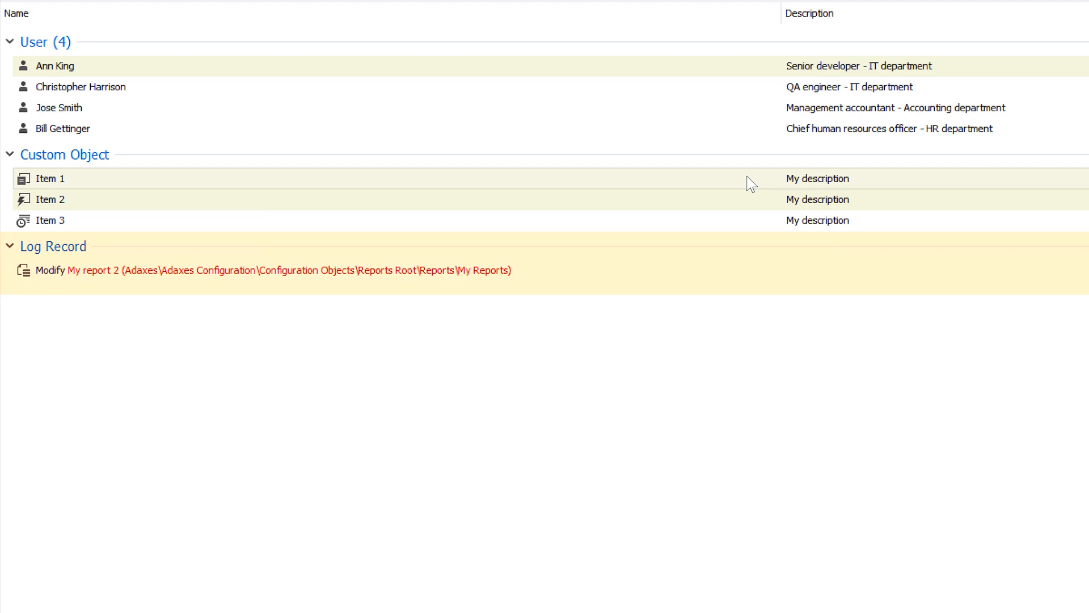